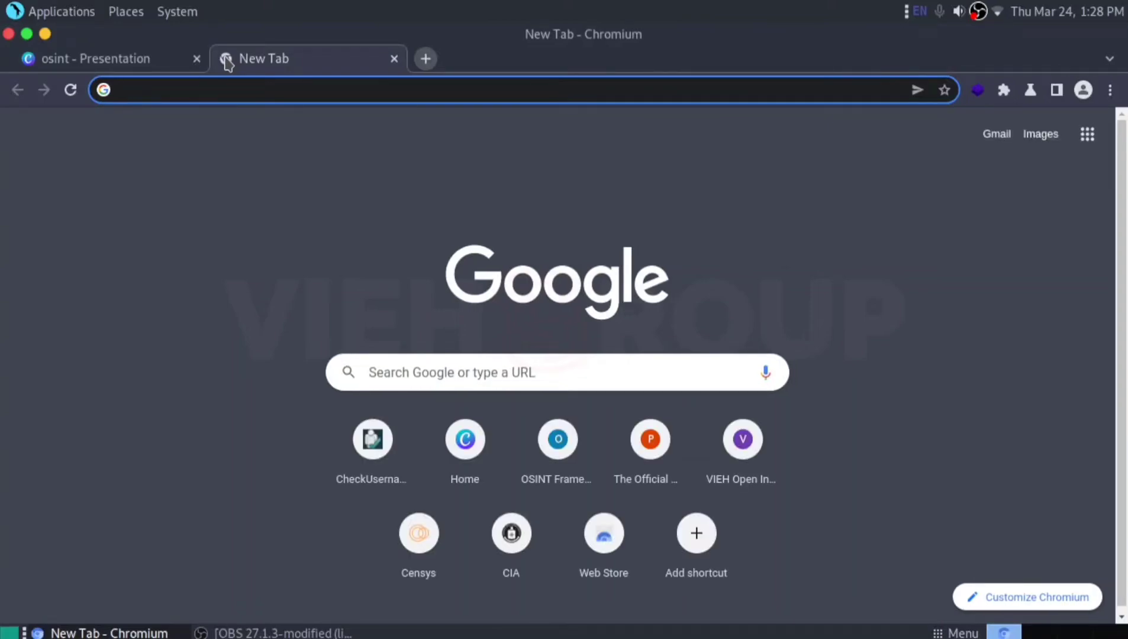
Load osintframework.com in the new tab to show the category tree
text(osintframework.com)
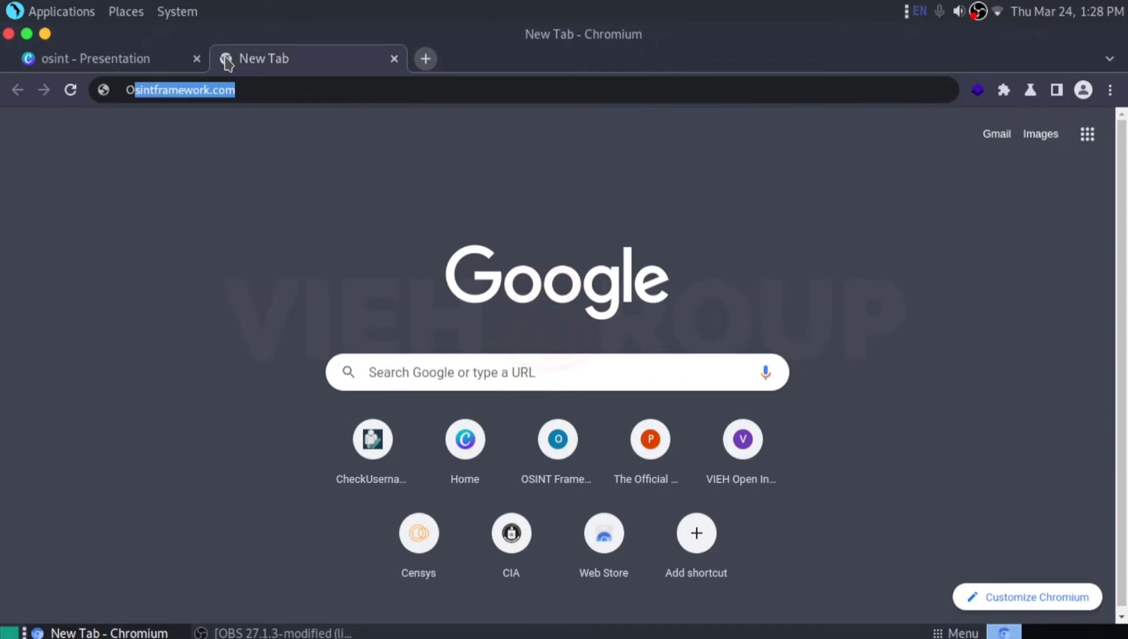
key(Return)
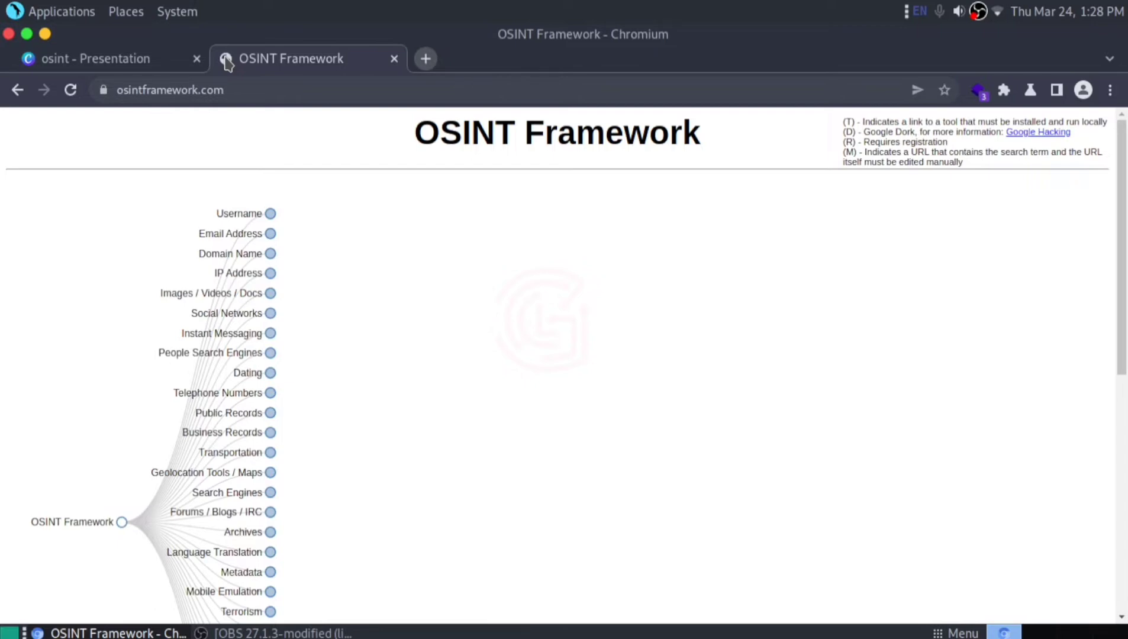
mouse_move(400, 257)
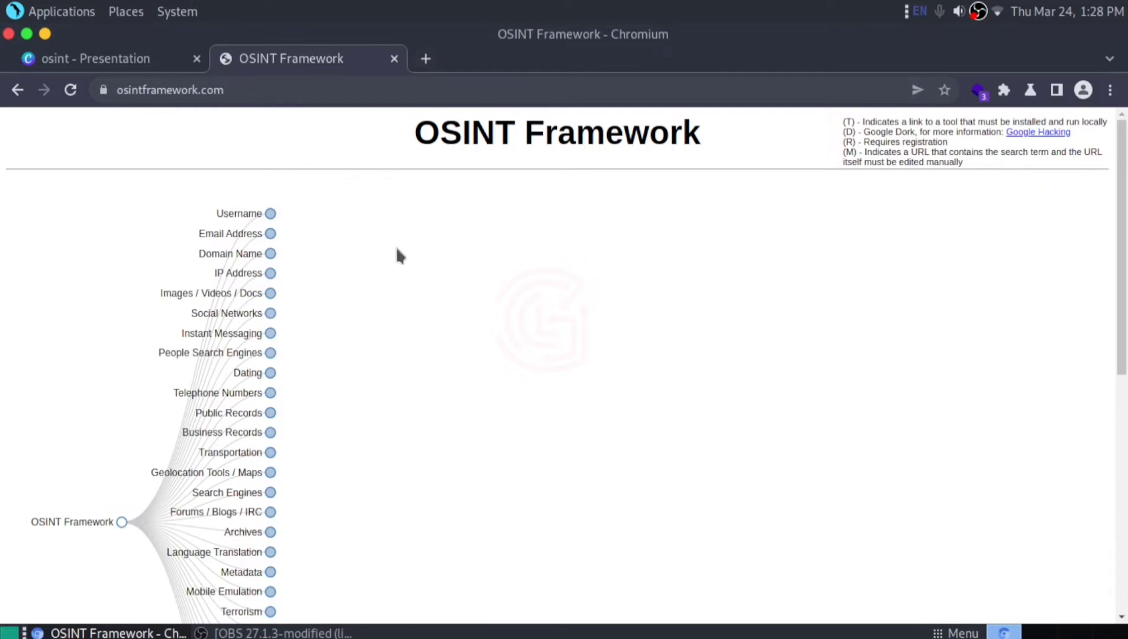
scroll(down, 3)
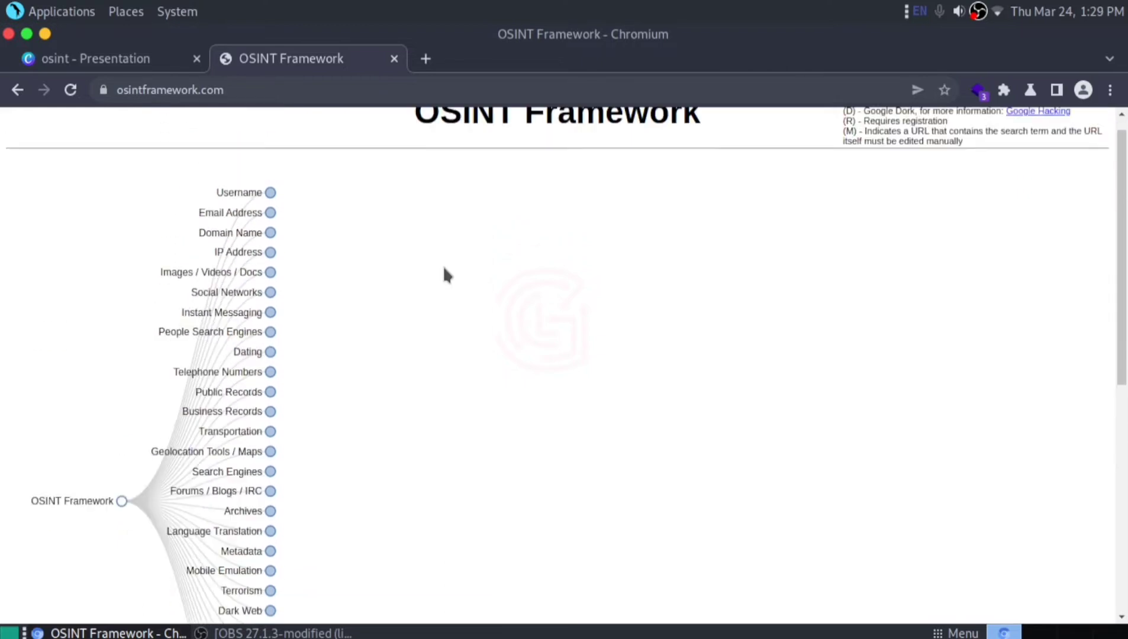
scroll(up, 3)
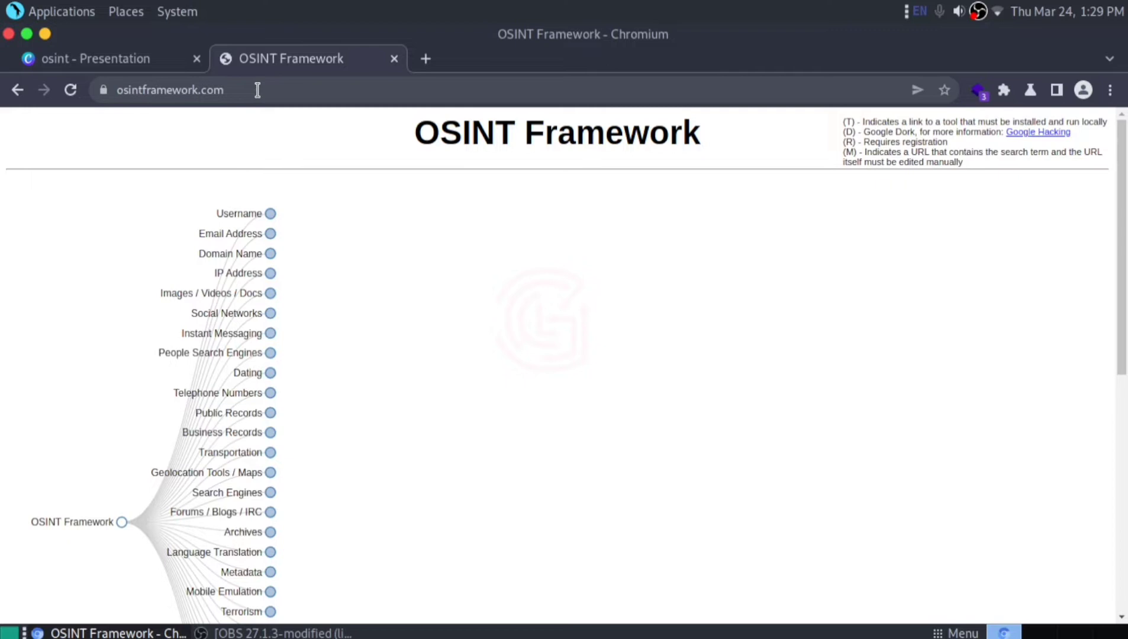
mouse_move(321, 247)
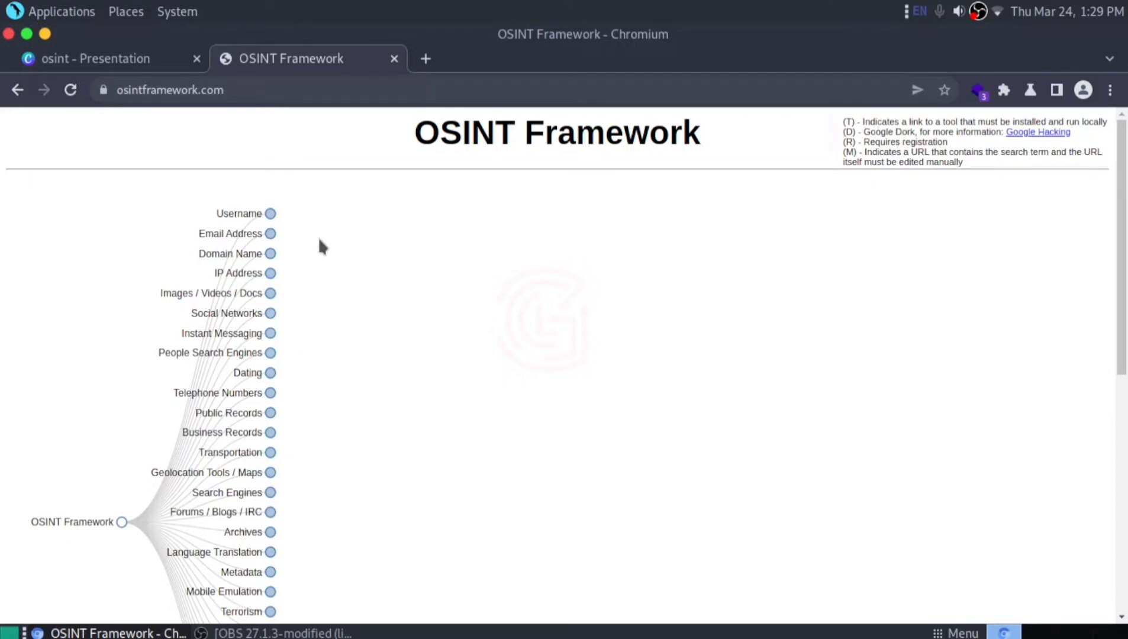
mouse_move(128, 315)
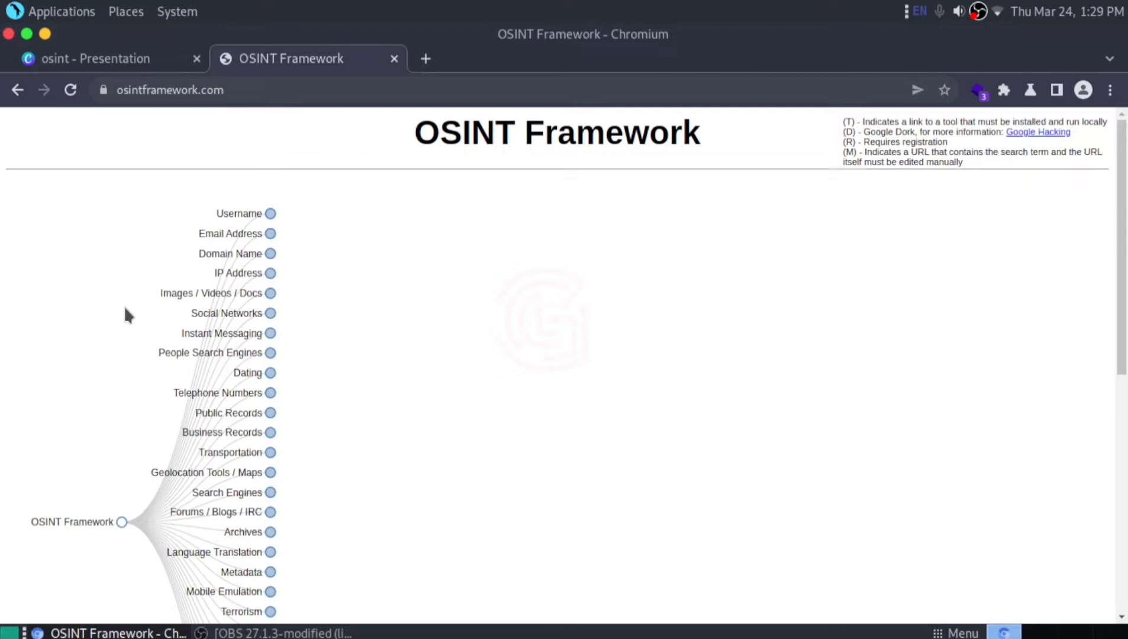
mouse_move(272, 237)
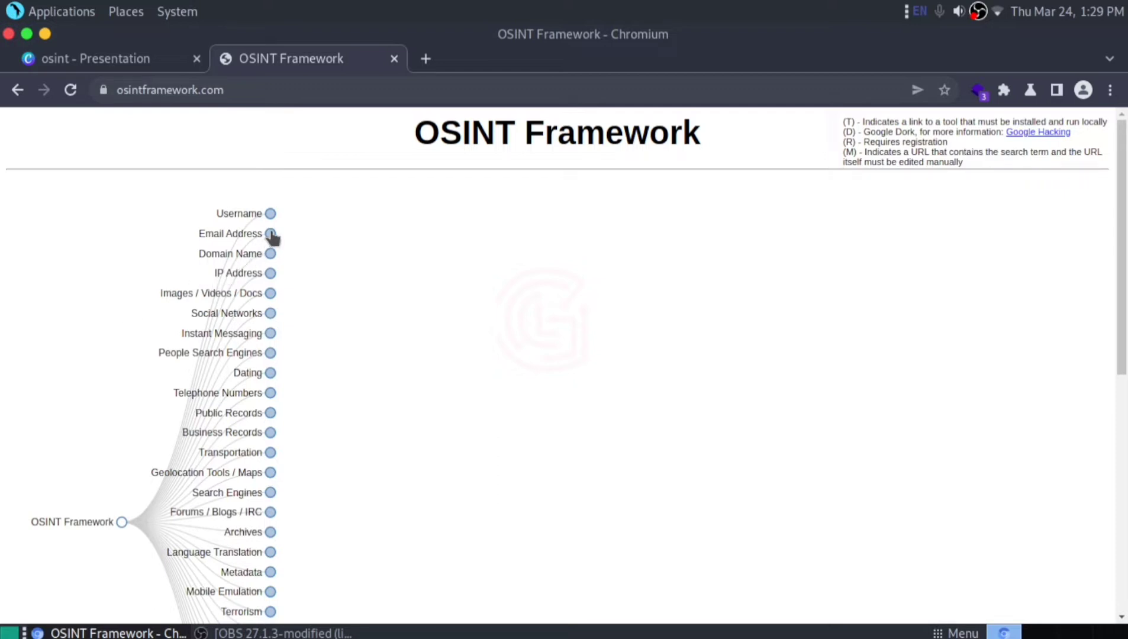
Expand Email Address, Breach Data and Mail Blacklists, then launch MxToolbox from the tree
click(270, 233)
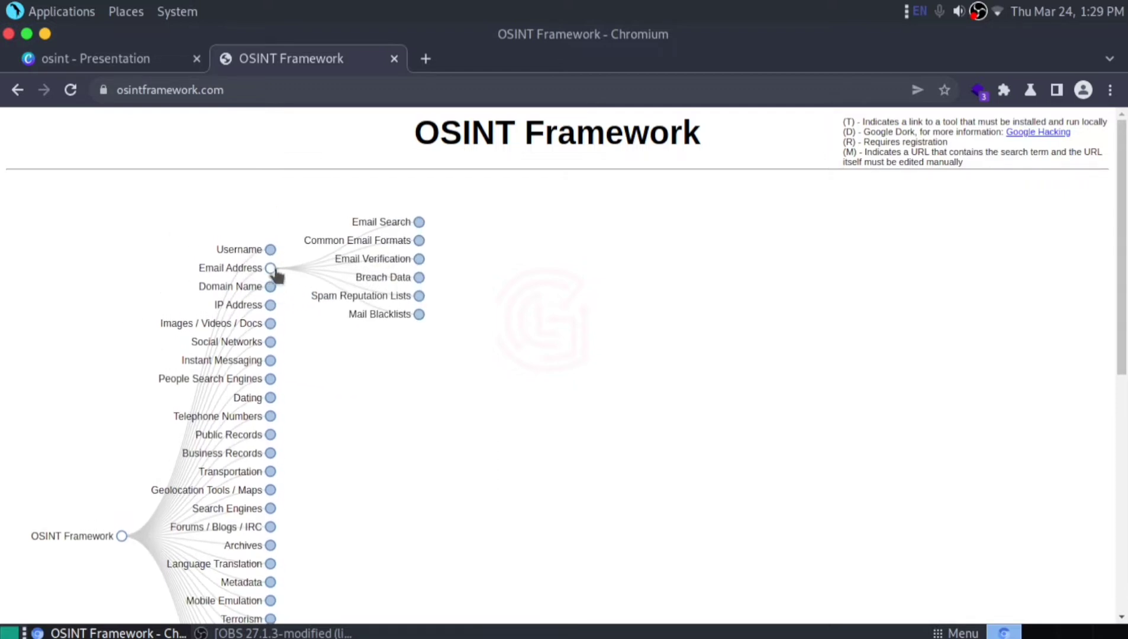
mouse_move(367, 386)
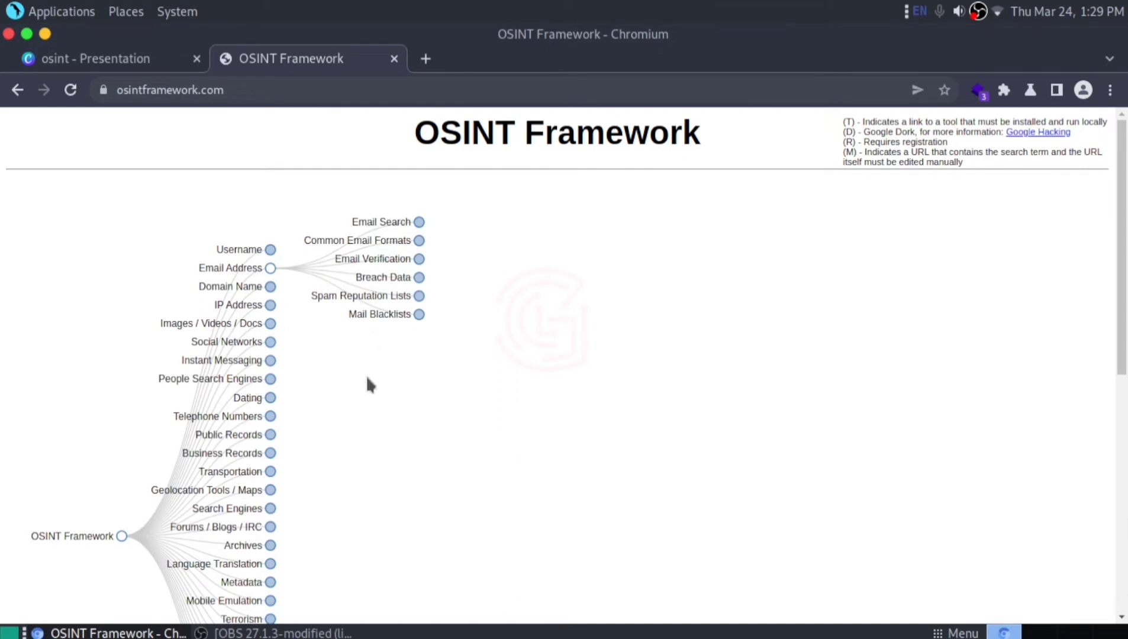
mouse_move(380, 281)
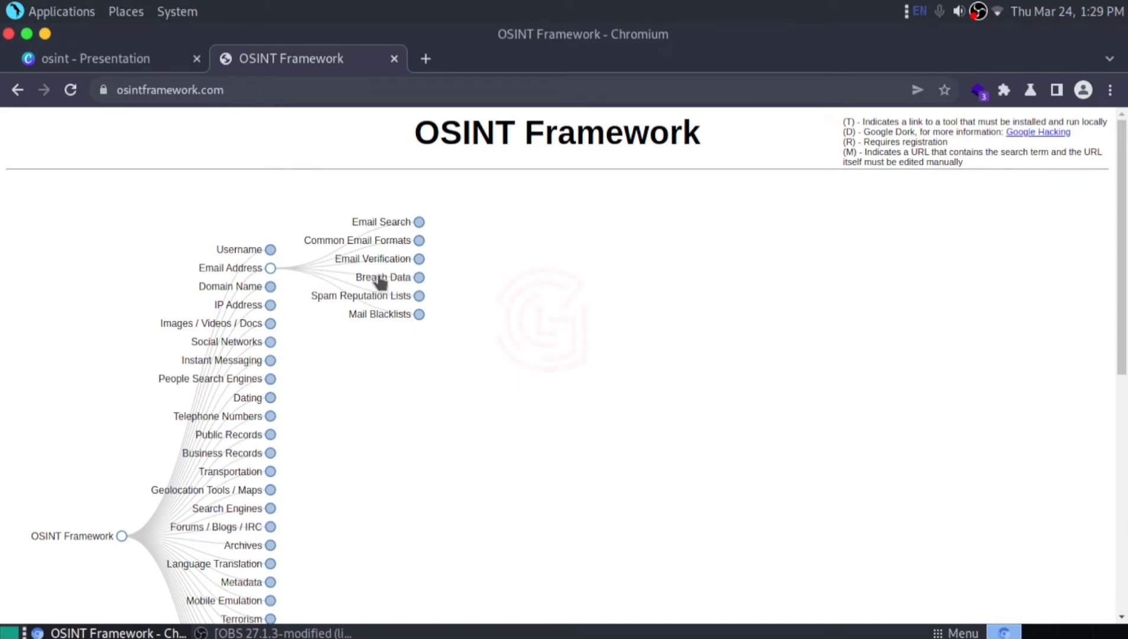
click(418, 277)
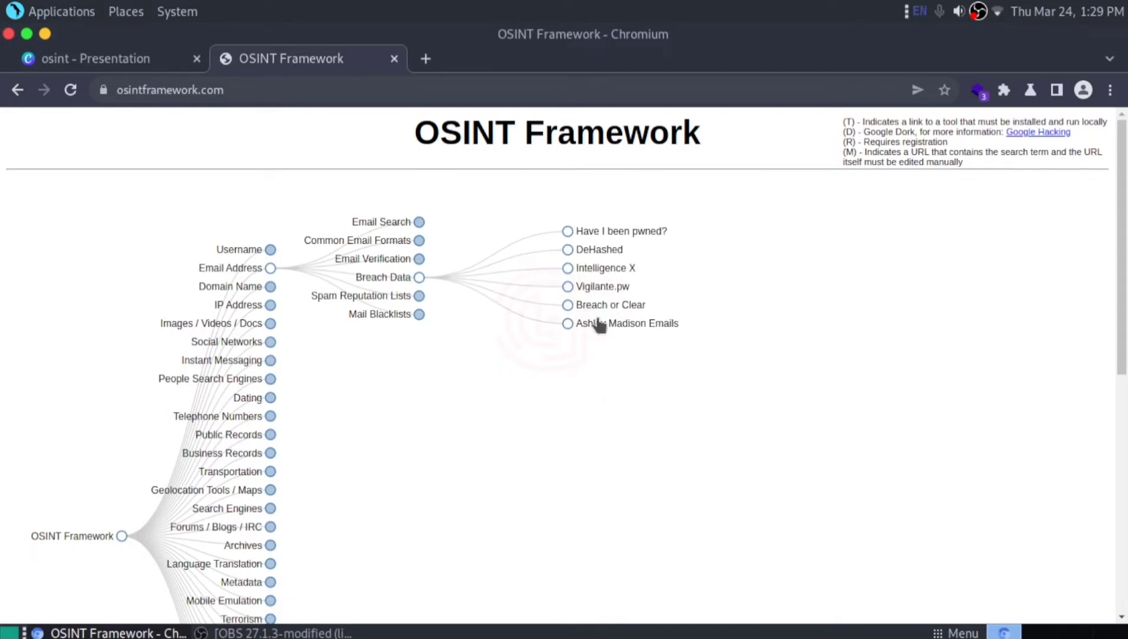
mouse_move(591, 385)
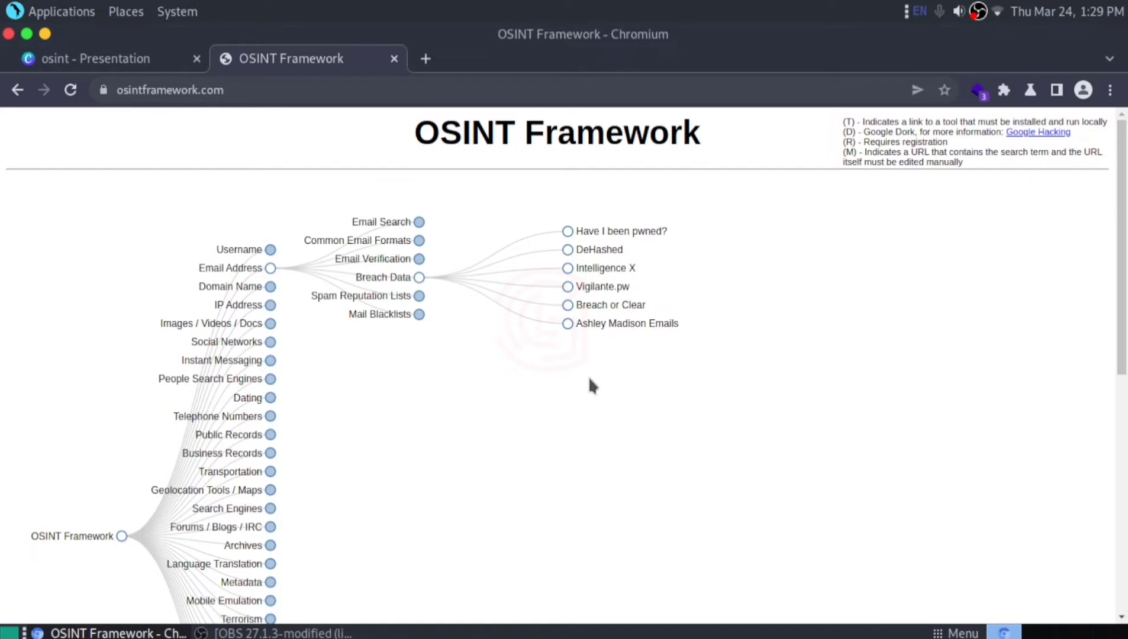
mouse_move(484, 363)
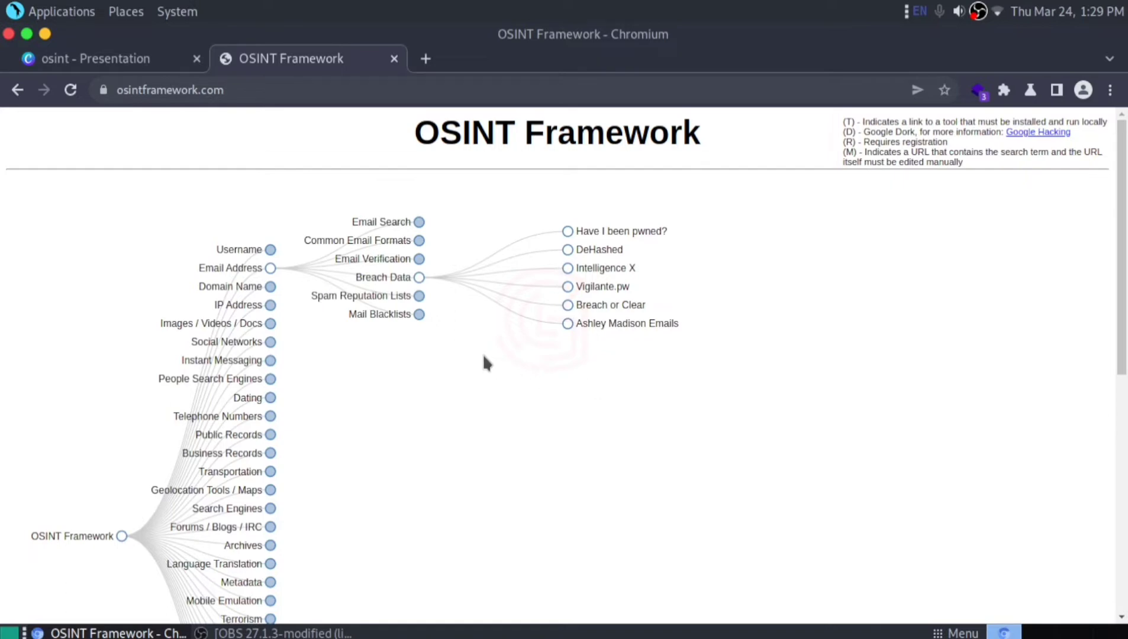
mouse_move(421, 320)
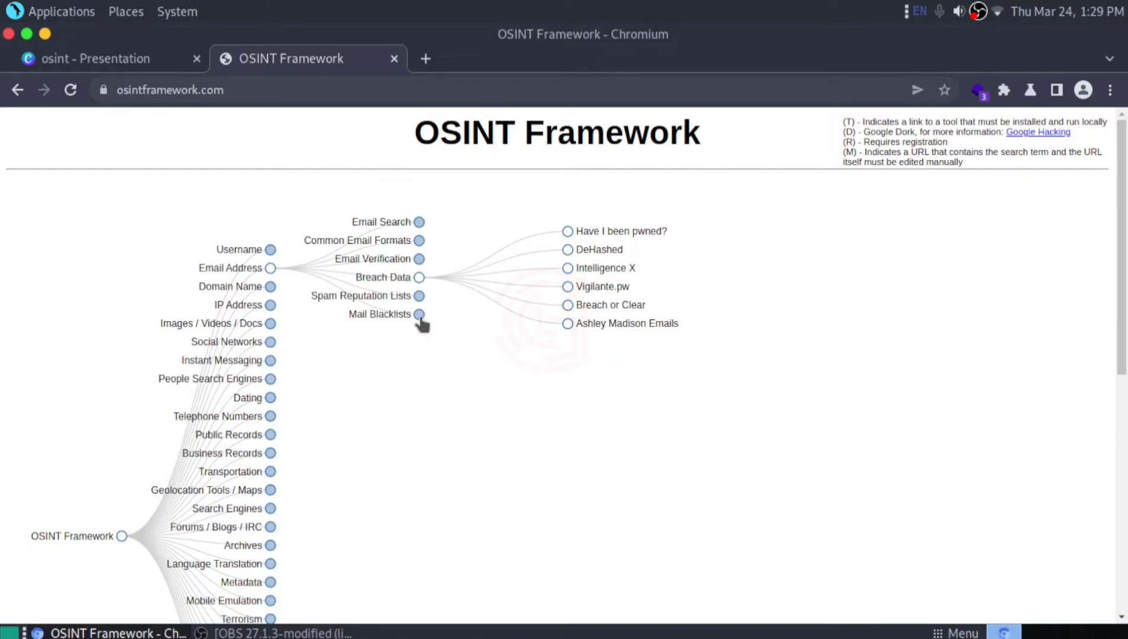
click(420, 313)
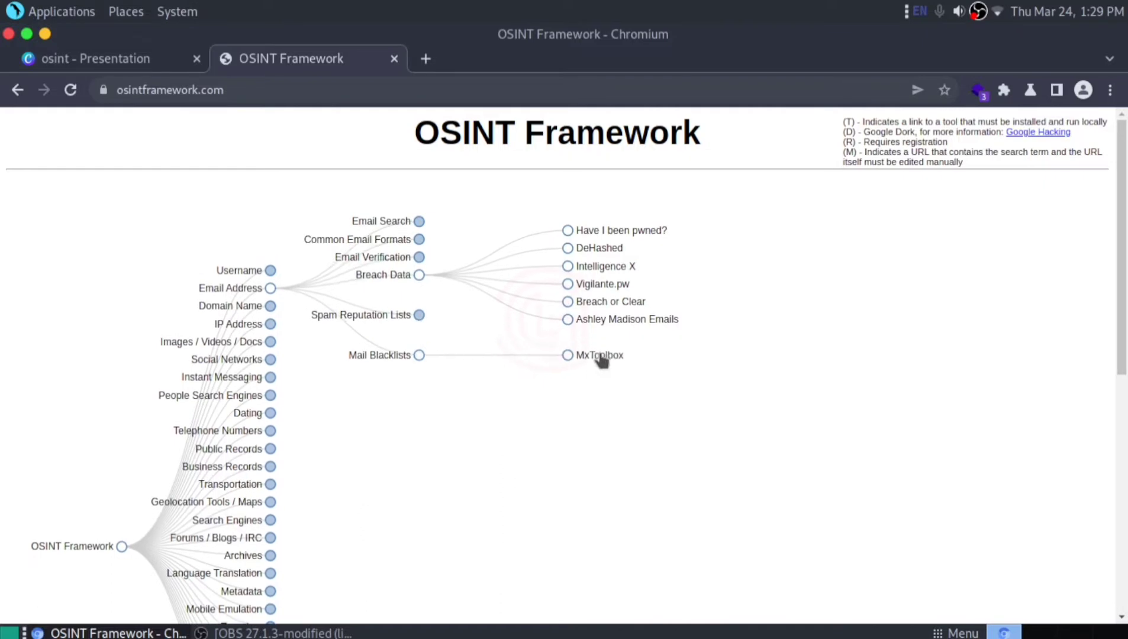
mouse_move(630, 372)
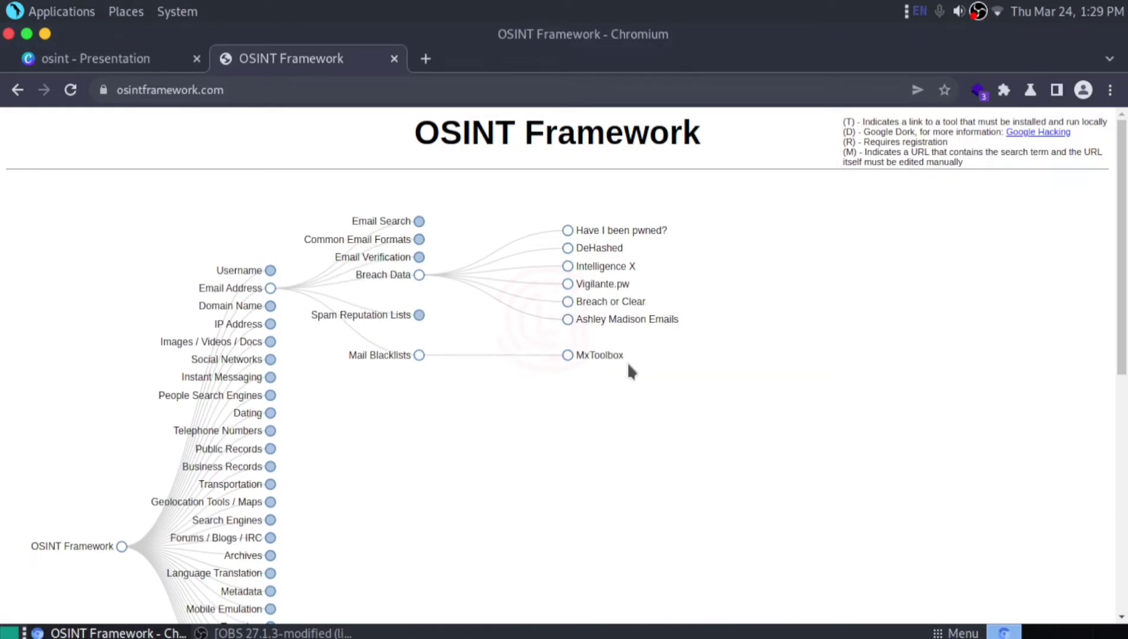
click(598, 355)
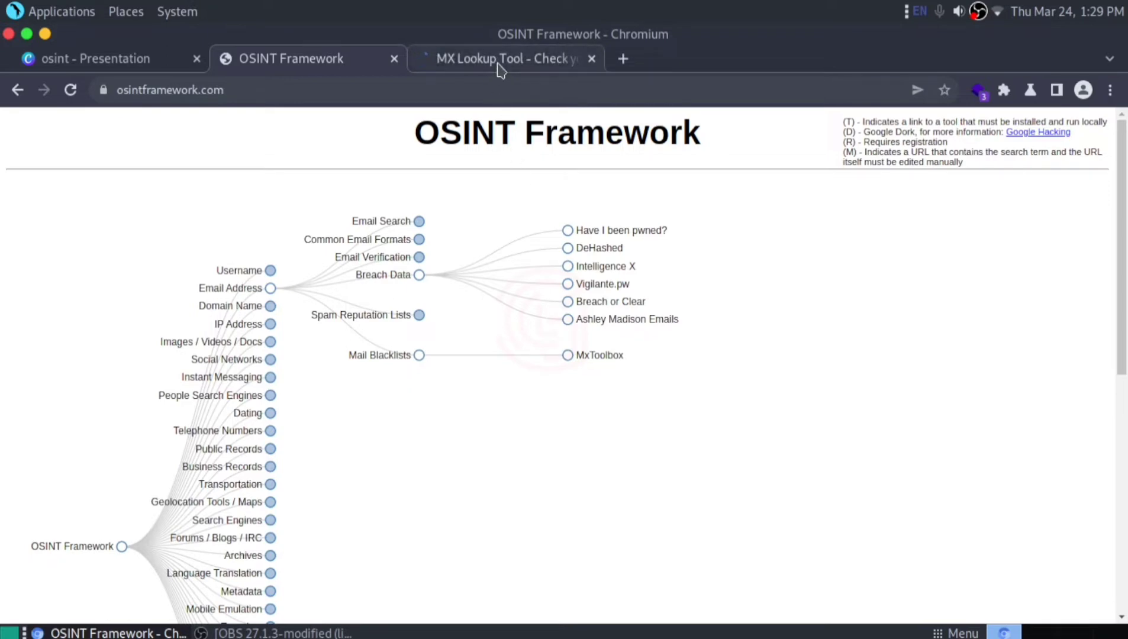
click(504, 59)
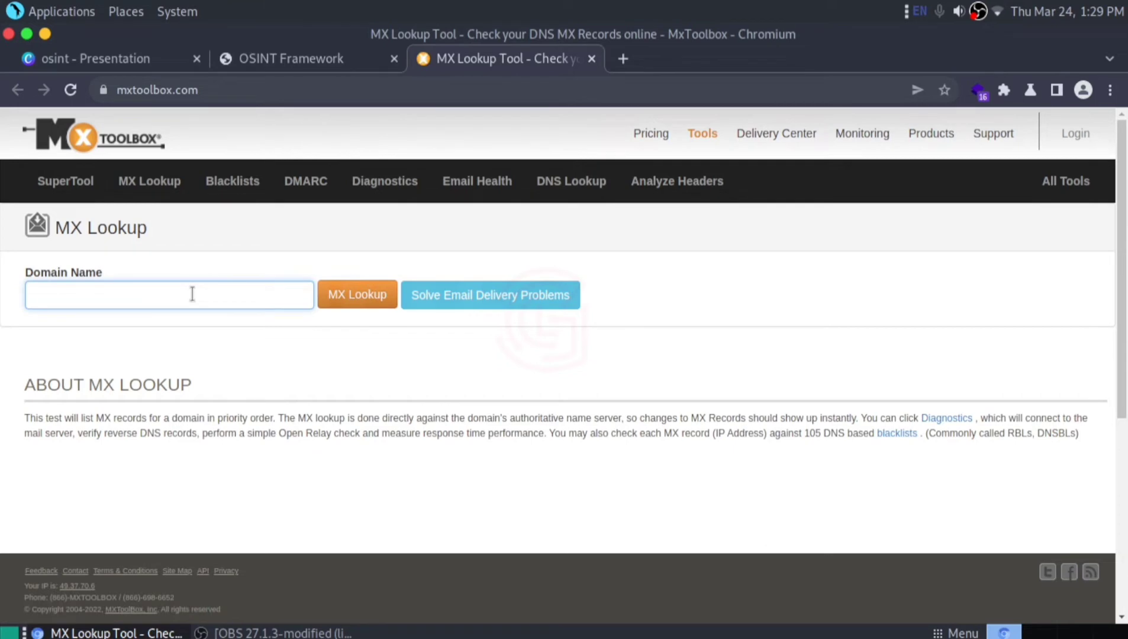
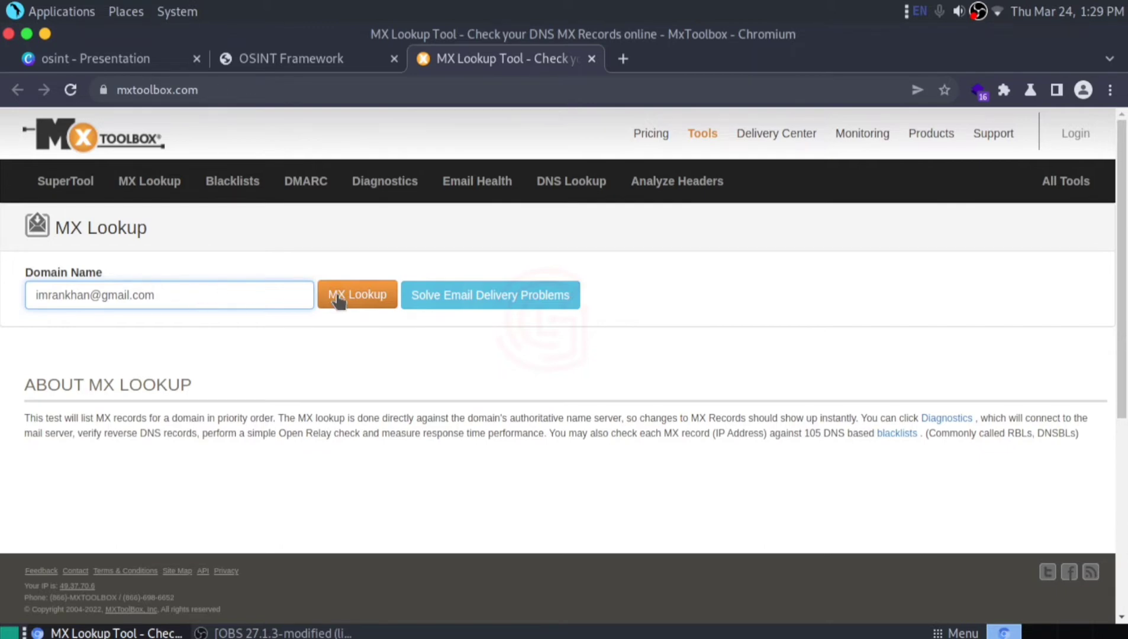
click(357, 294)
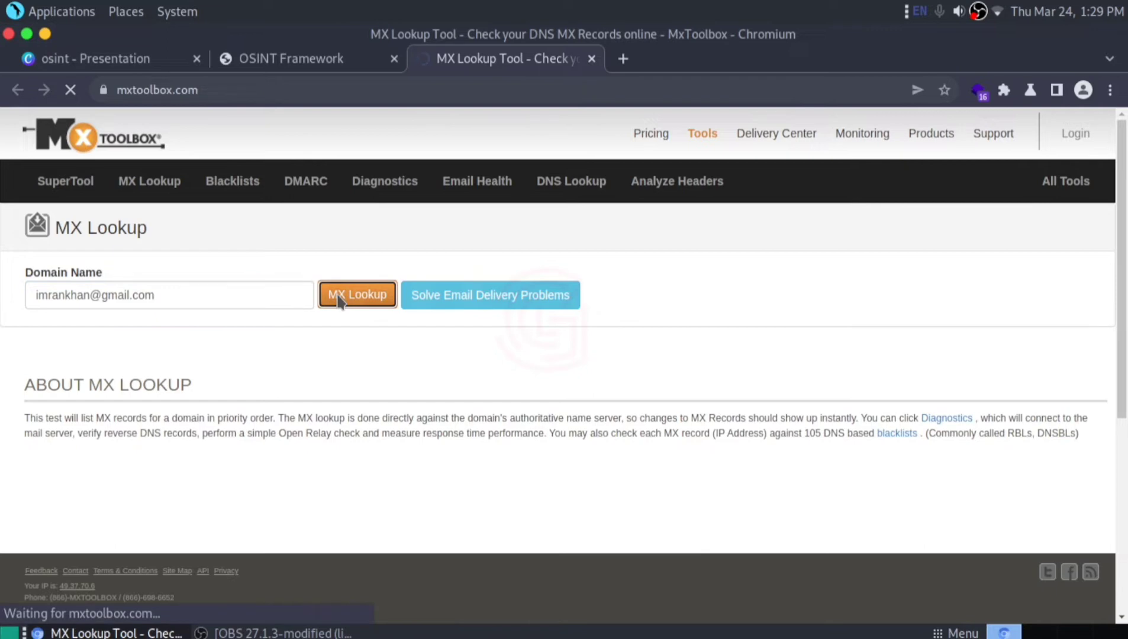
click(357, 295)
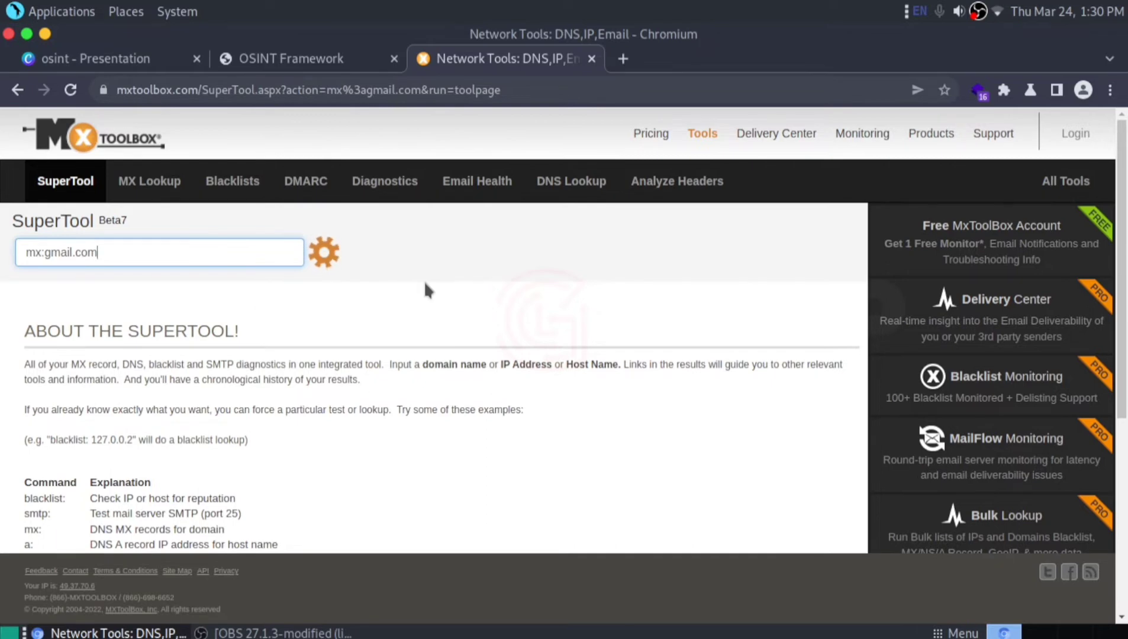
click(324, 253)
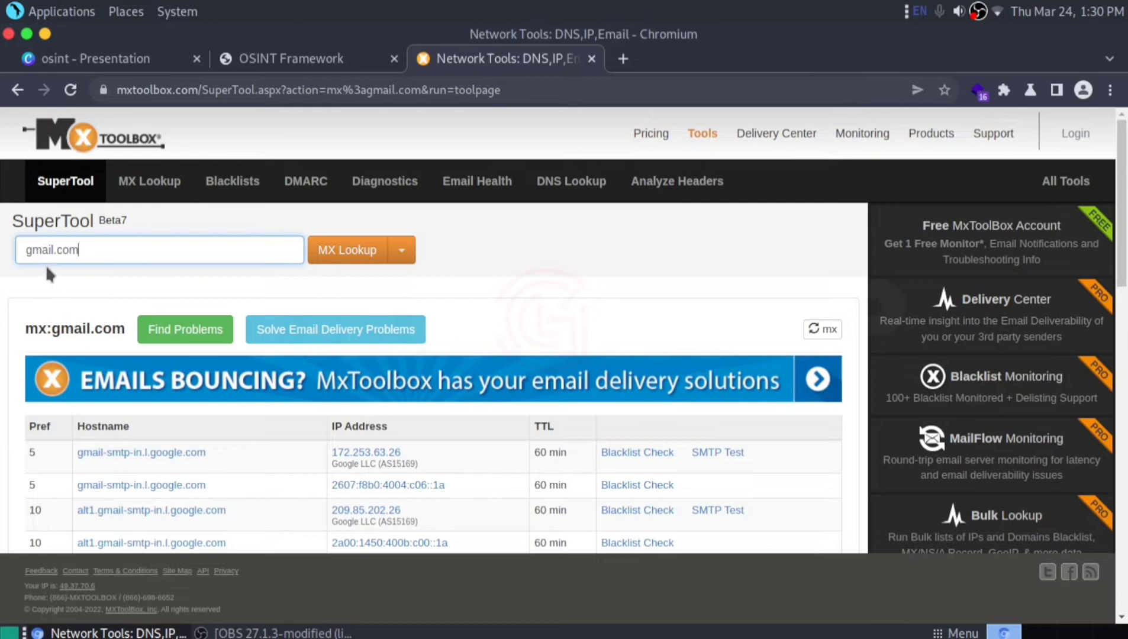
scroll(down, 3)
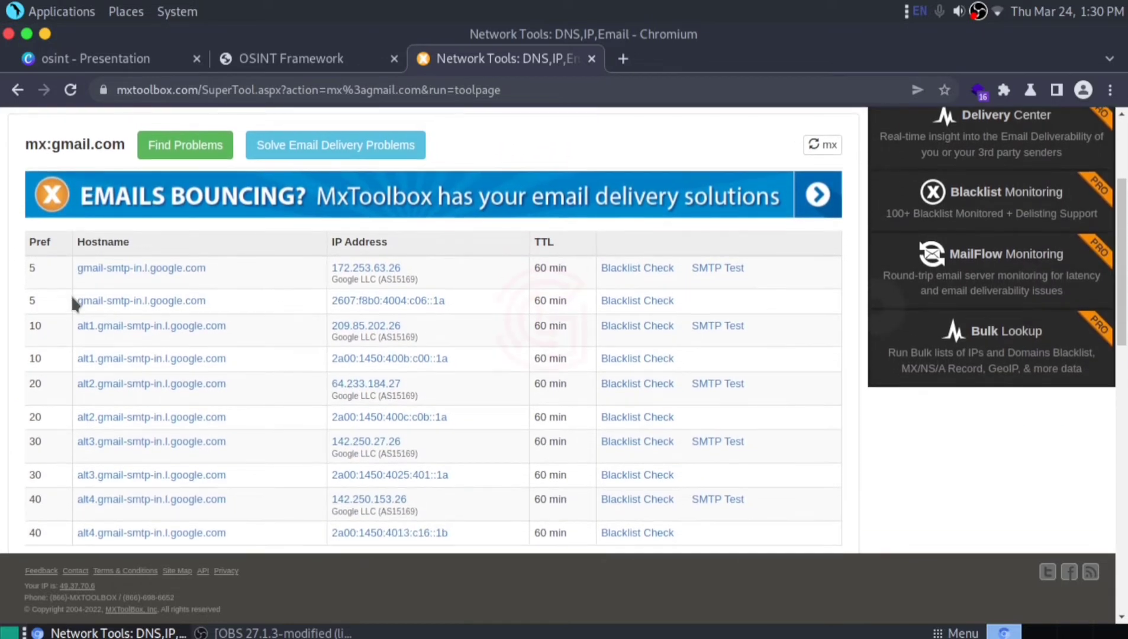
mouse_move(140, 301)
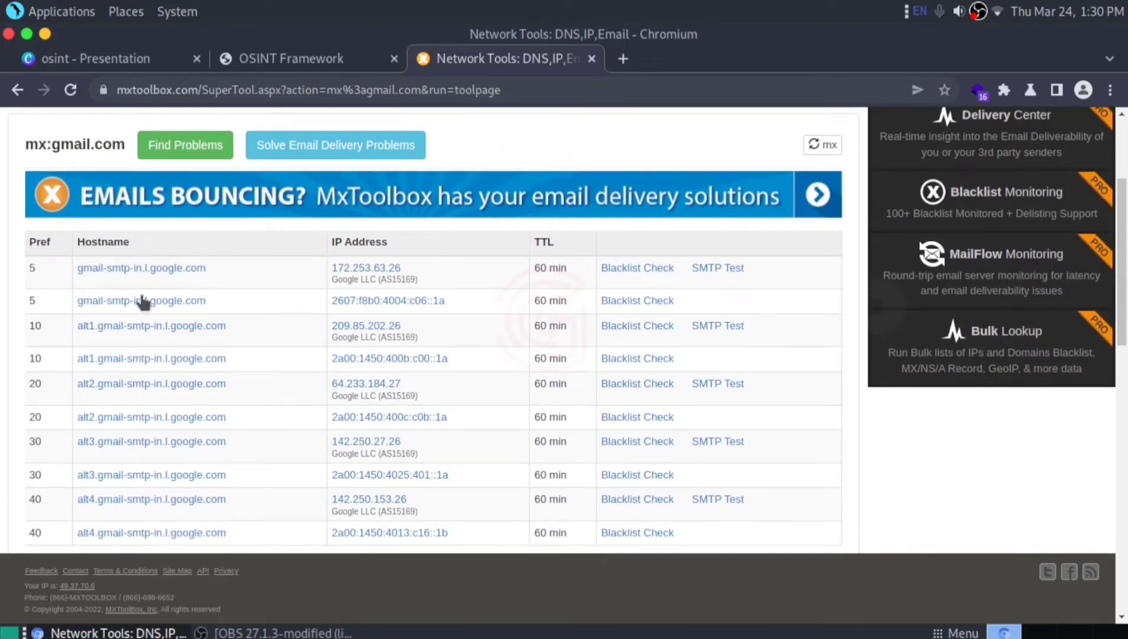
mouse_move(353, 307)
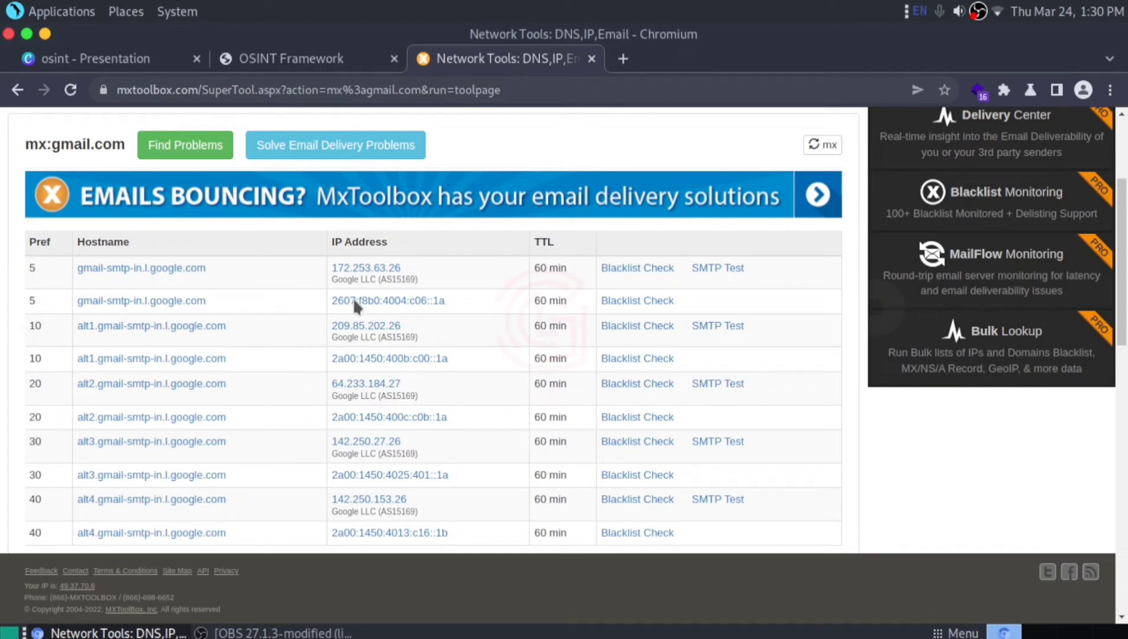
mouse_move(501, 288)
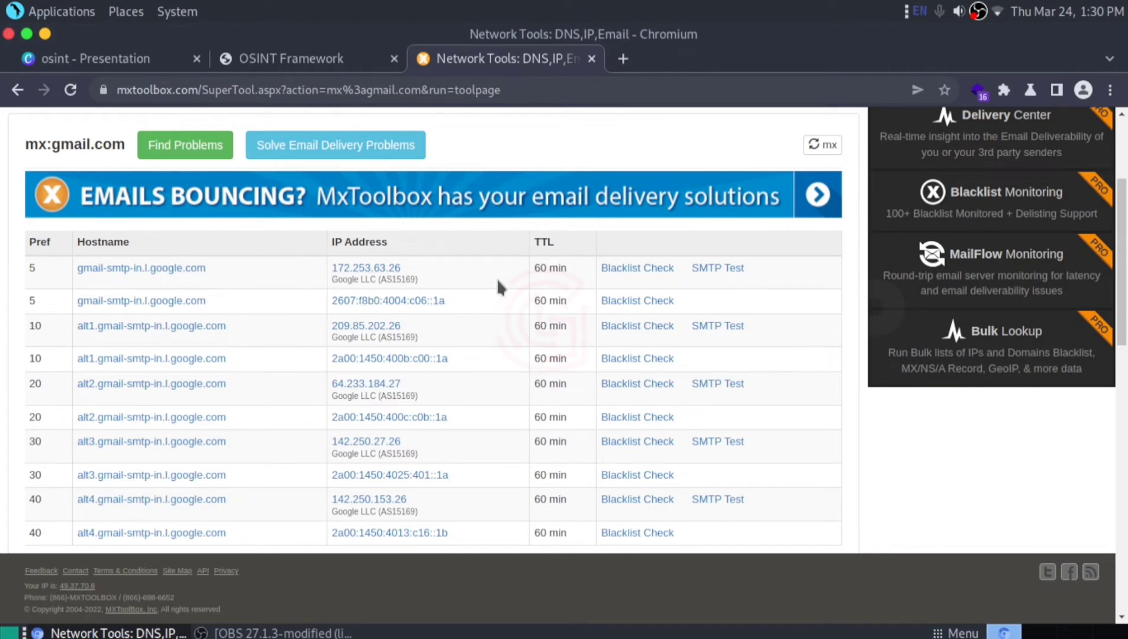
mouse_move(524, 302)
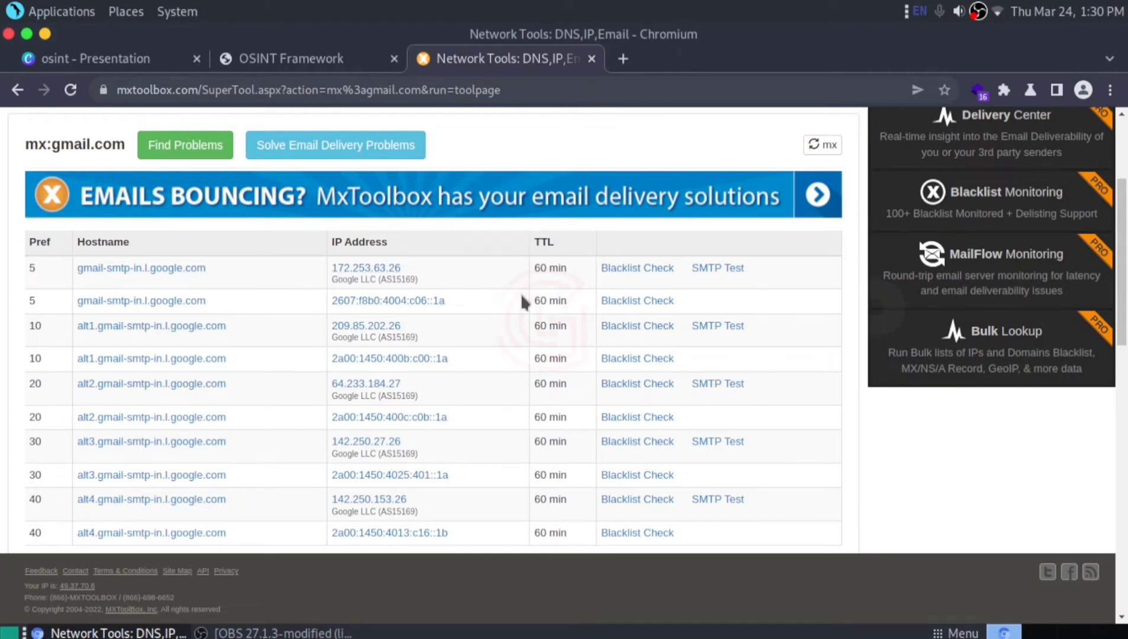
mouse_move(302, 452)
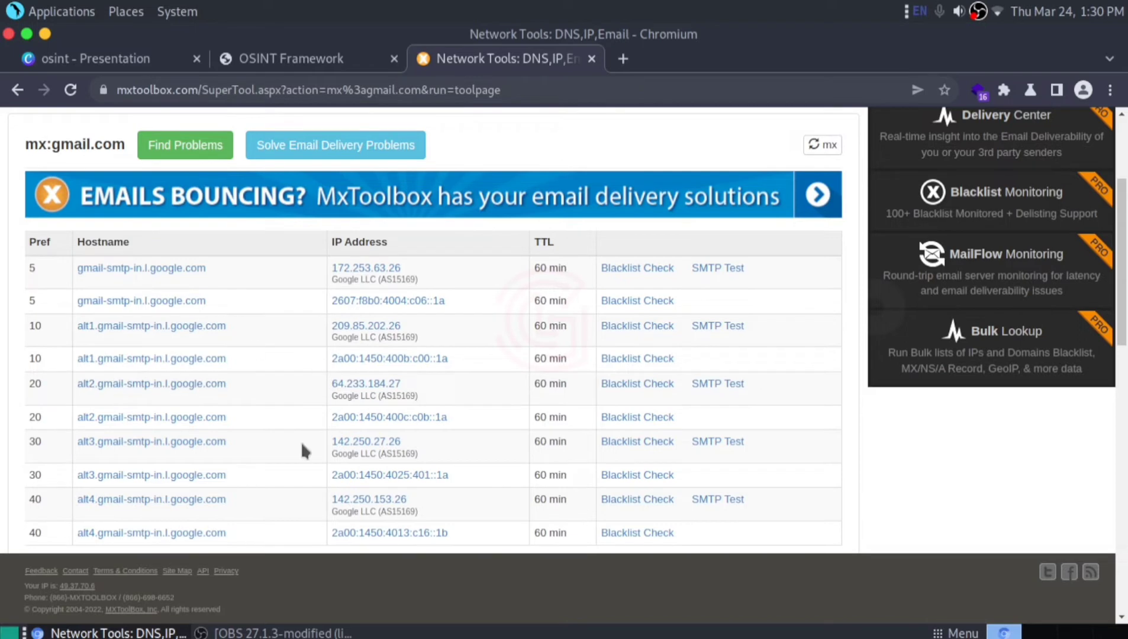
mouse_move(311, 260)
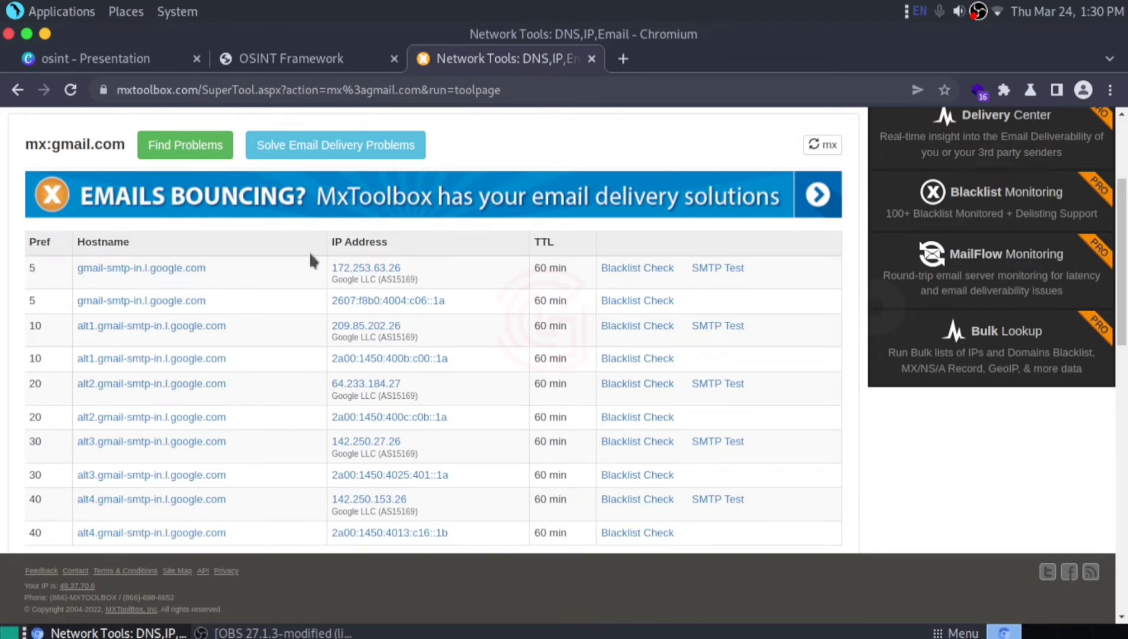
scroll(up, 3)
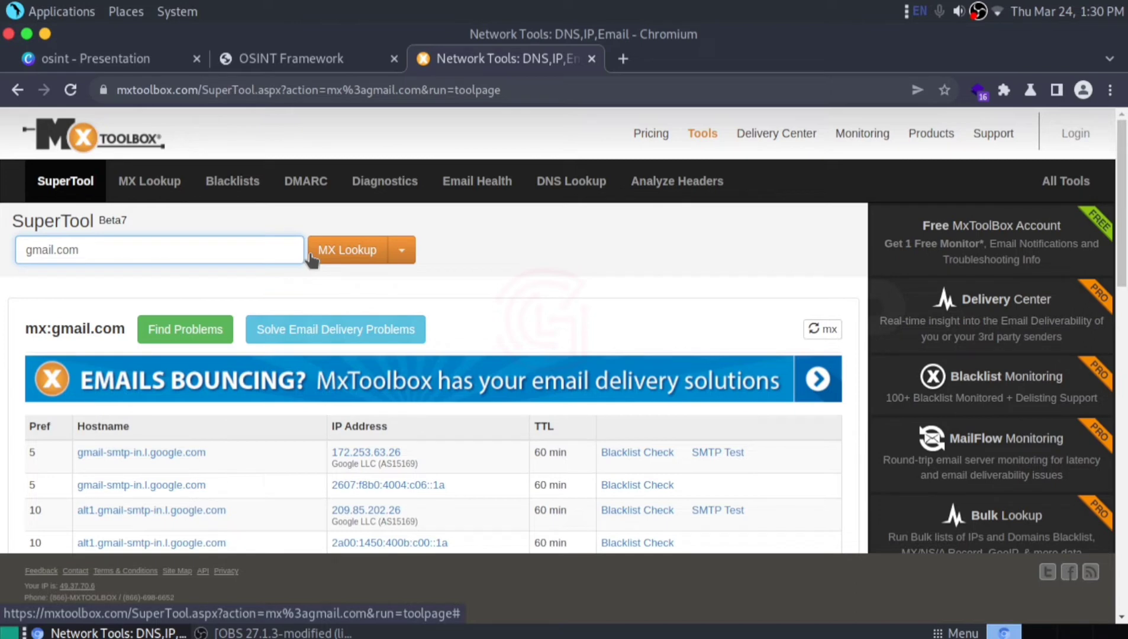
click(150, 250)
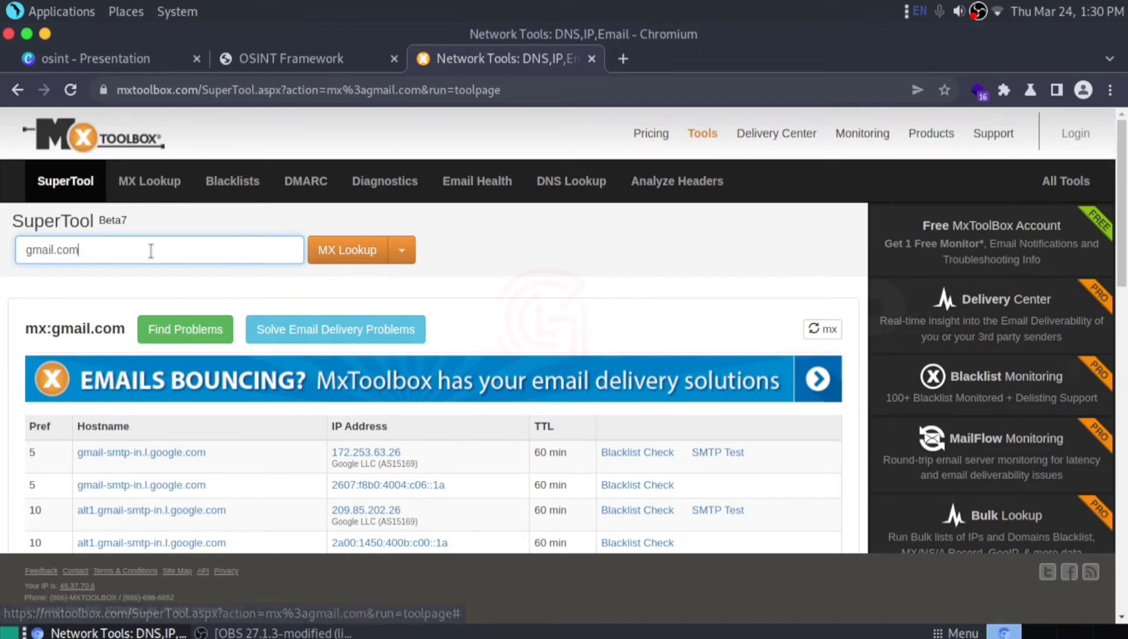
mouse_move(822, 292)
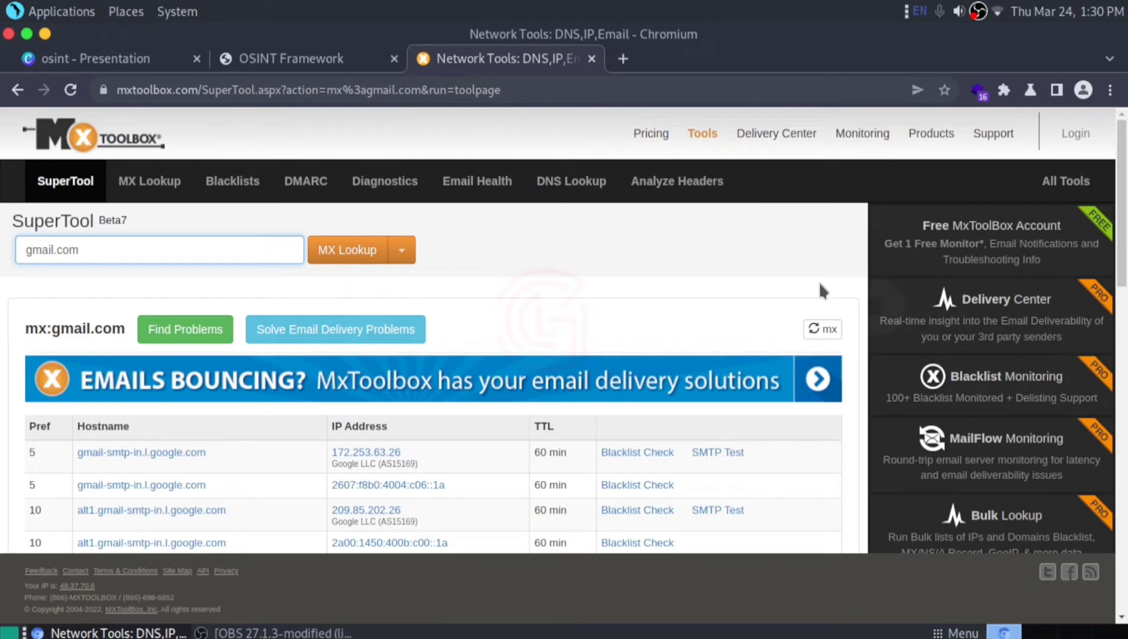
click(160, 250)
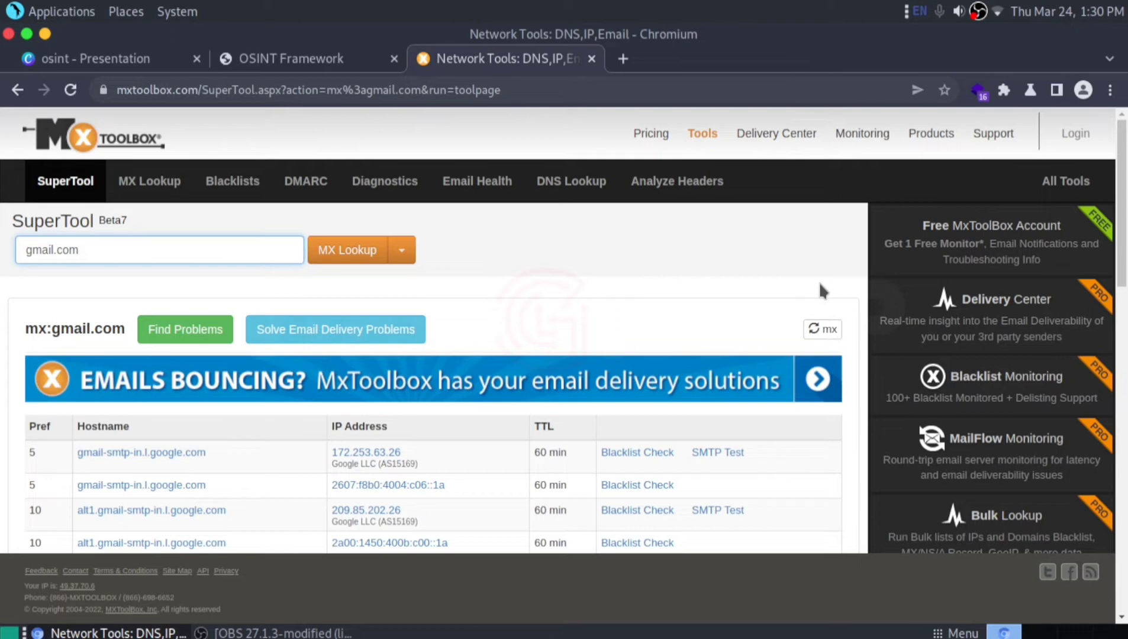
mouse_move(364, 92)
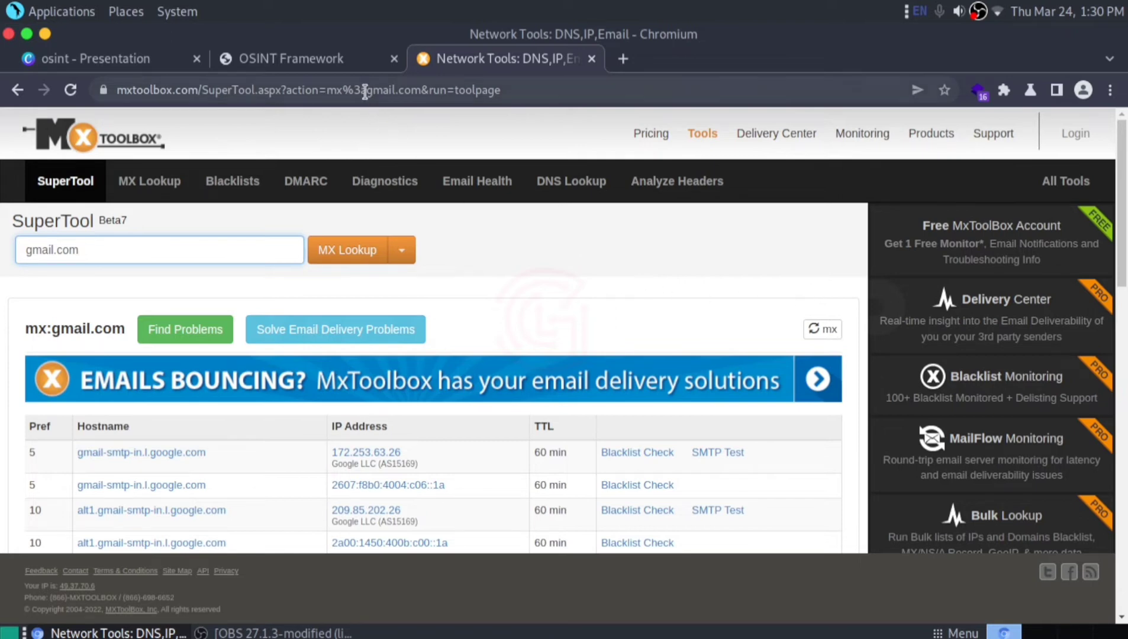
Close the MxToolbox page and collapse the Email Address branch
click(306, 58)
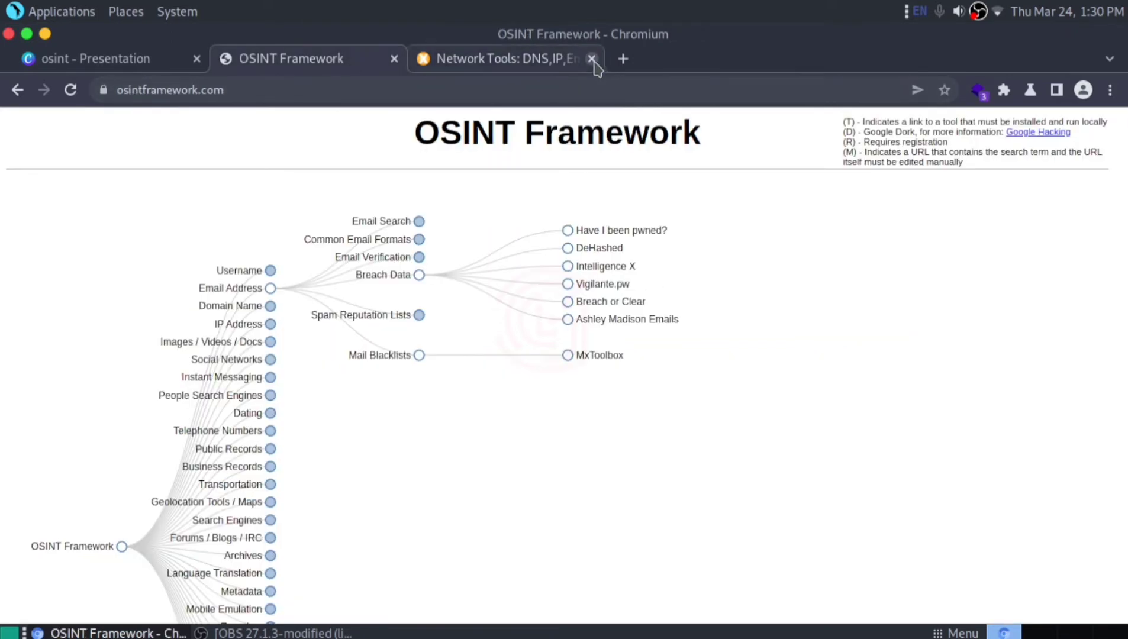
click(592, 59)
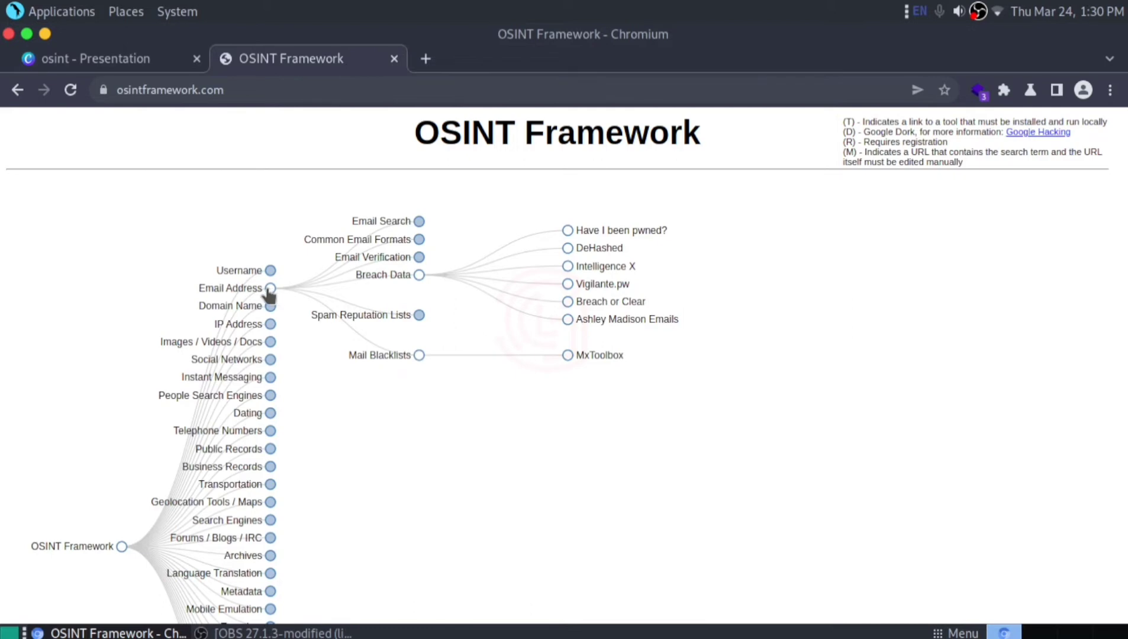
click(272, 288)
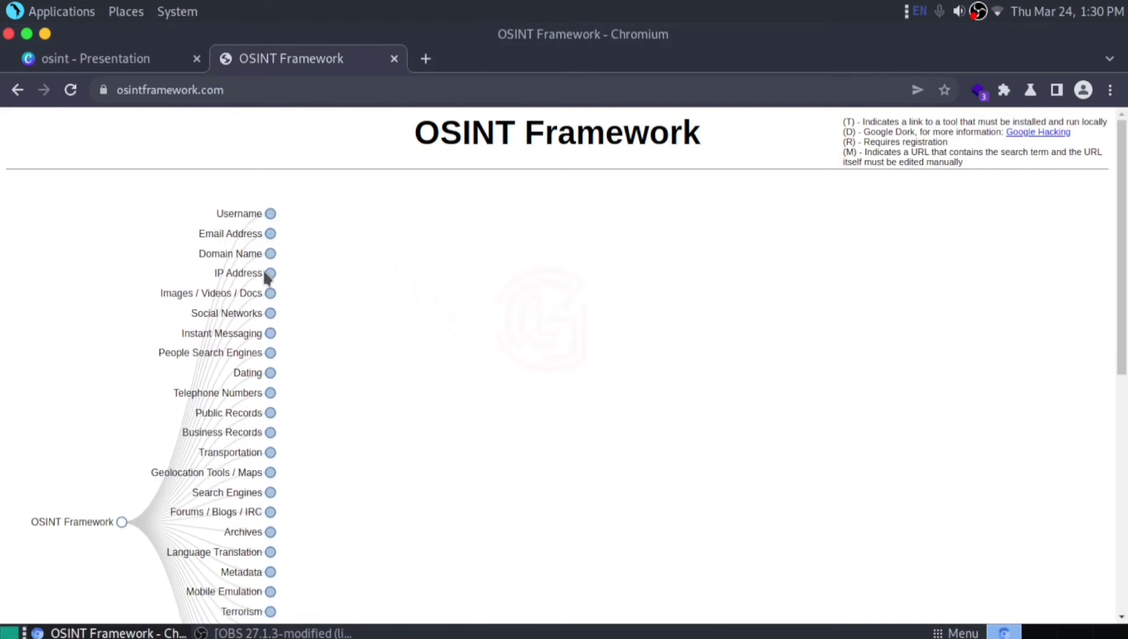
Expand the IP Address branch and its Geolocation tool list
click(271, 273)
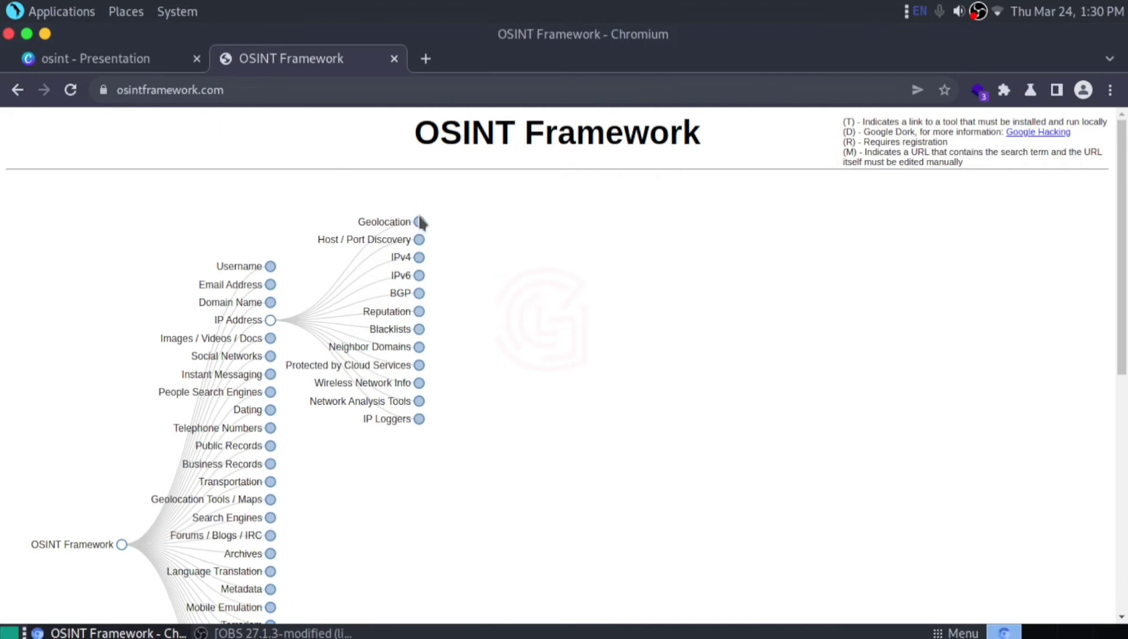
click(387, 222)
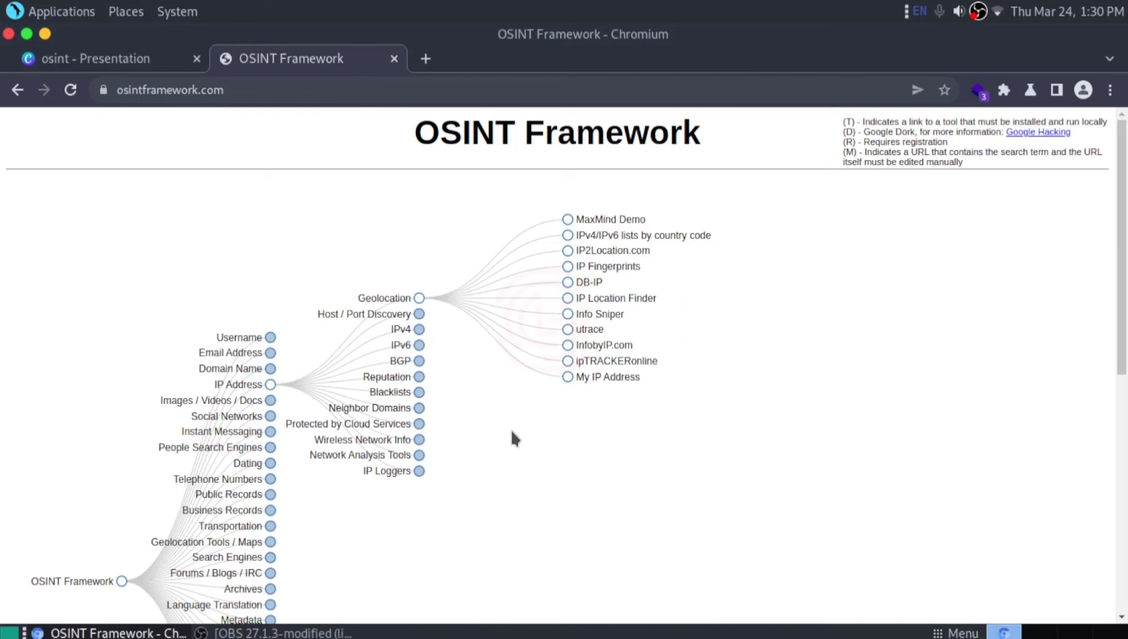
mouse_move(416, 331)
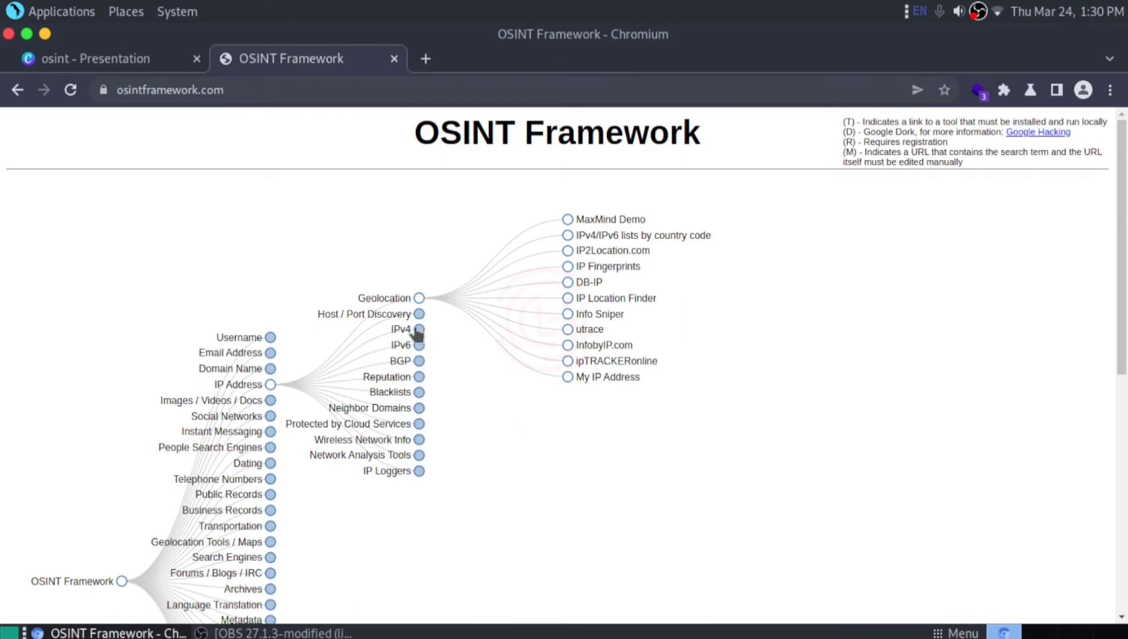
mouse_move(514, 453)
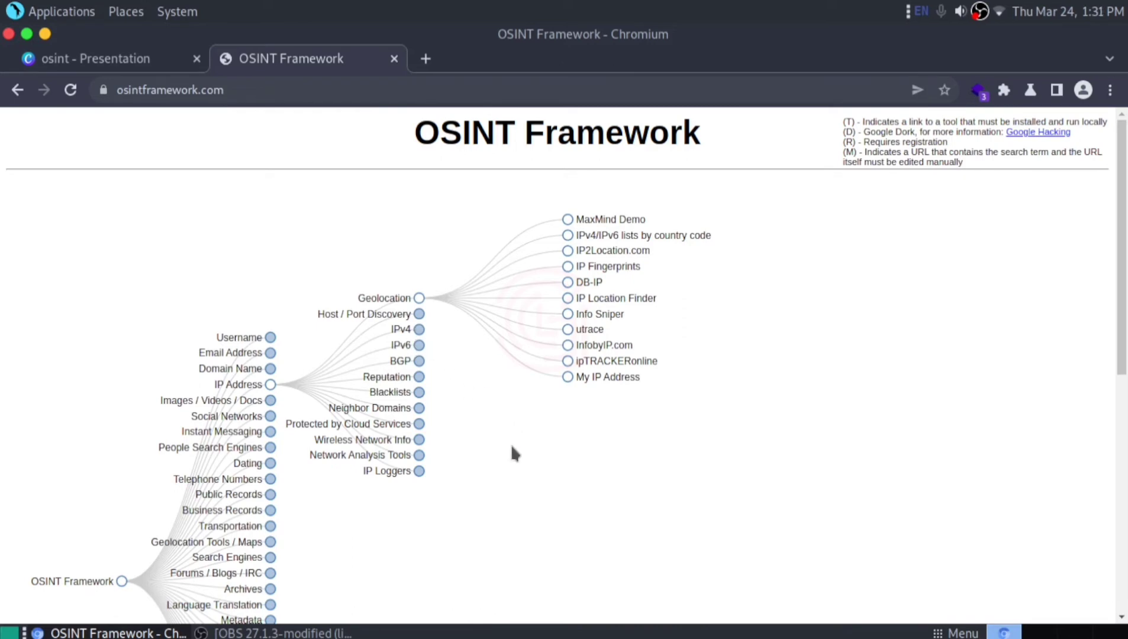
scroll(down, 3)
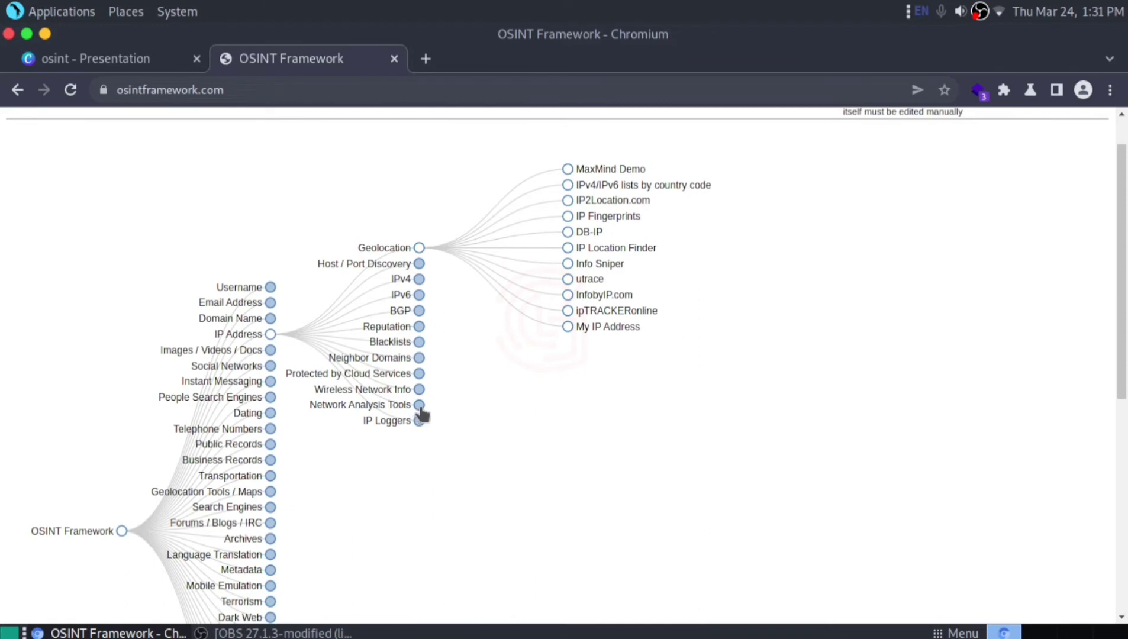
Expand the Network Analysis Tools, Dating and Telephone Numbers branches to list their tools
click(419, 404)
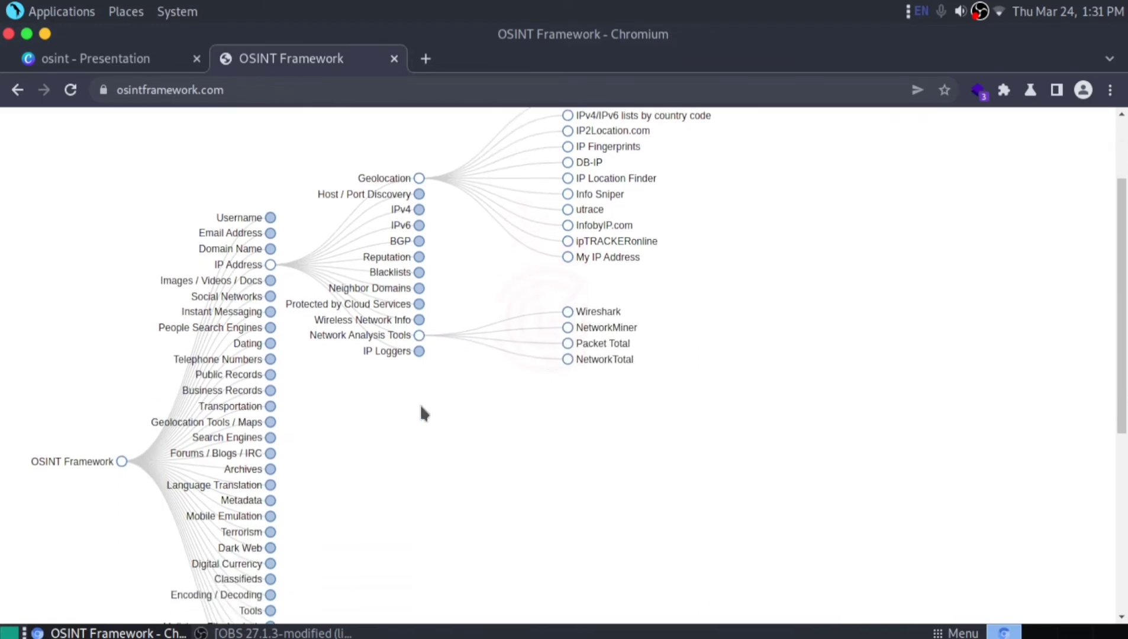
scroll(down, 3)
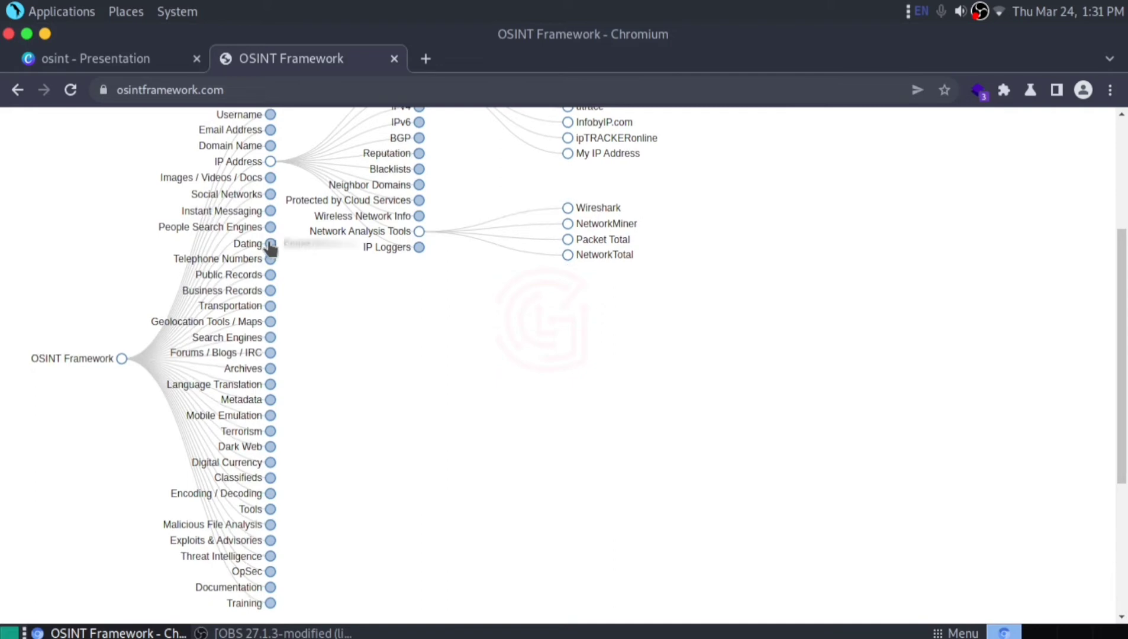
click(272, 244)
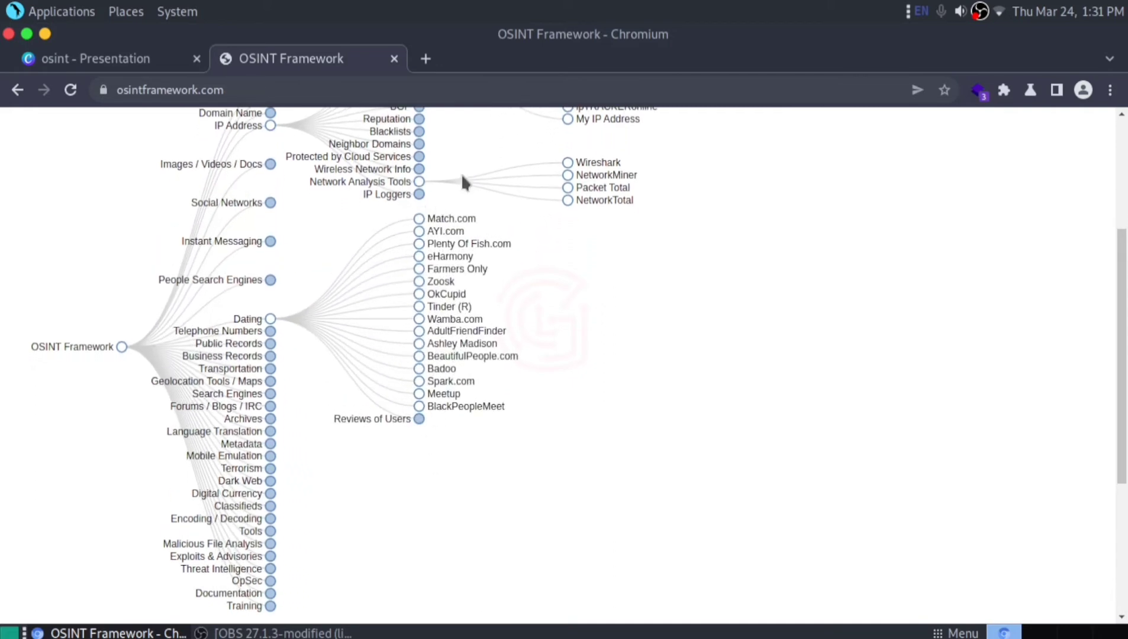
mouse_move(439, 191)
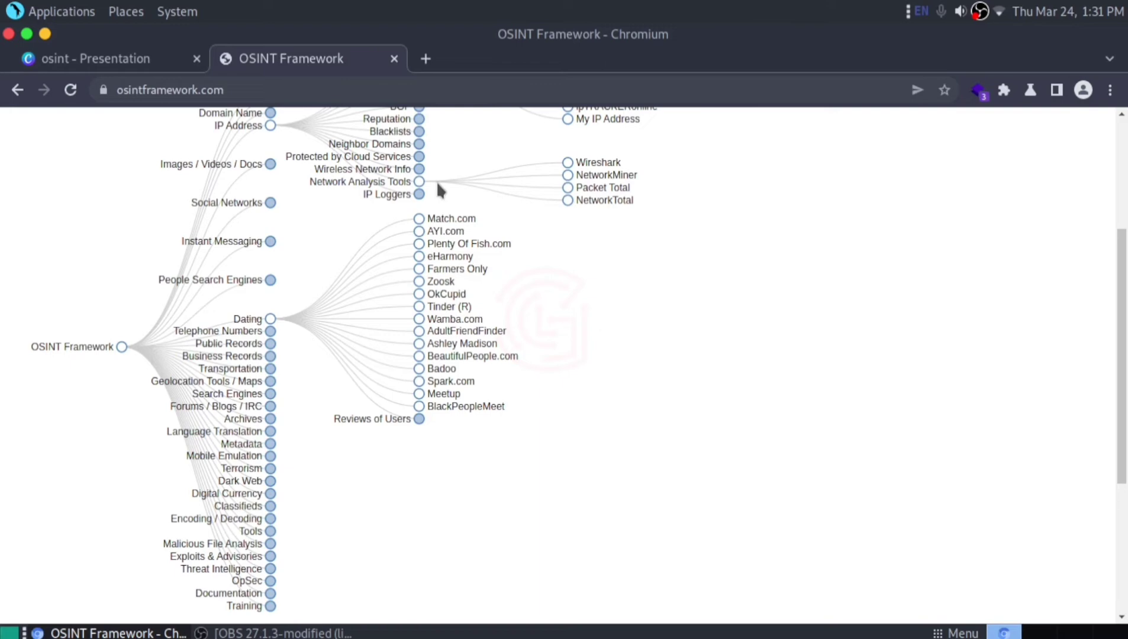
mouse_move(271, 331)
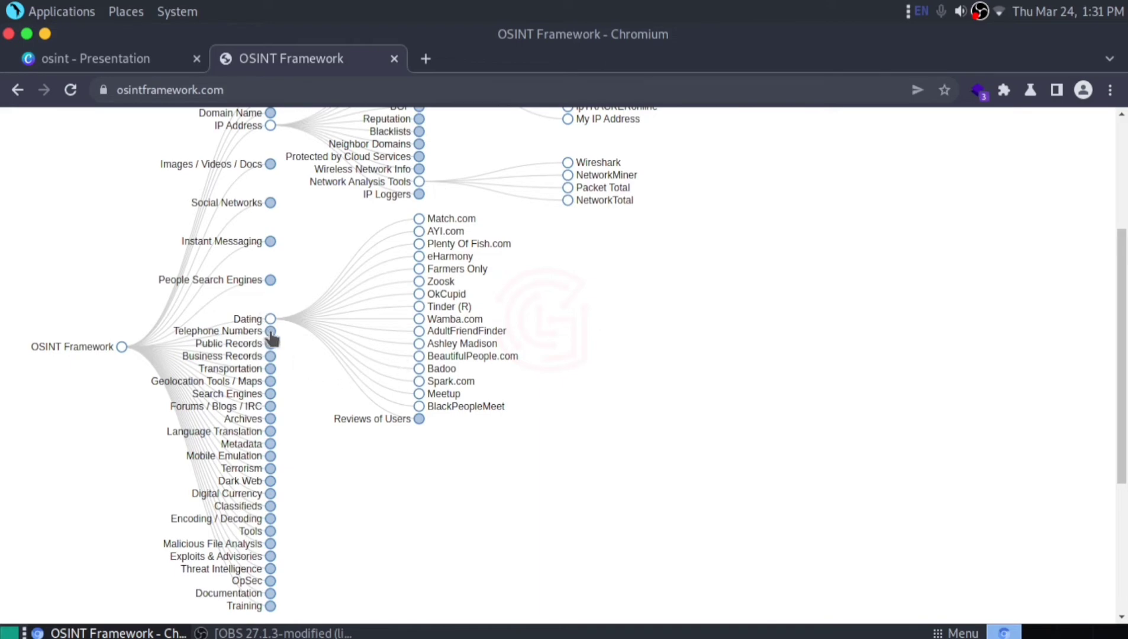
click(271, 331)
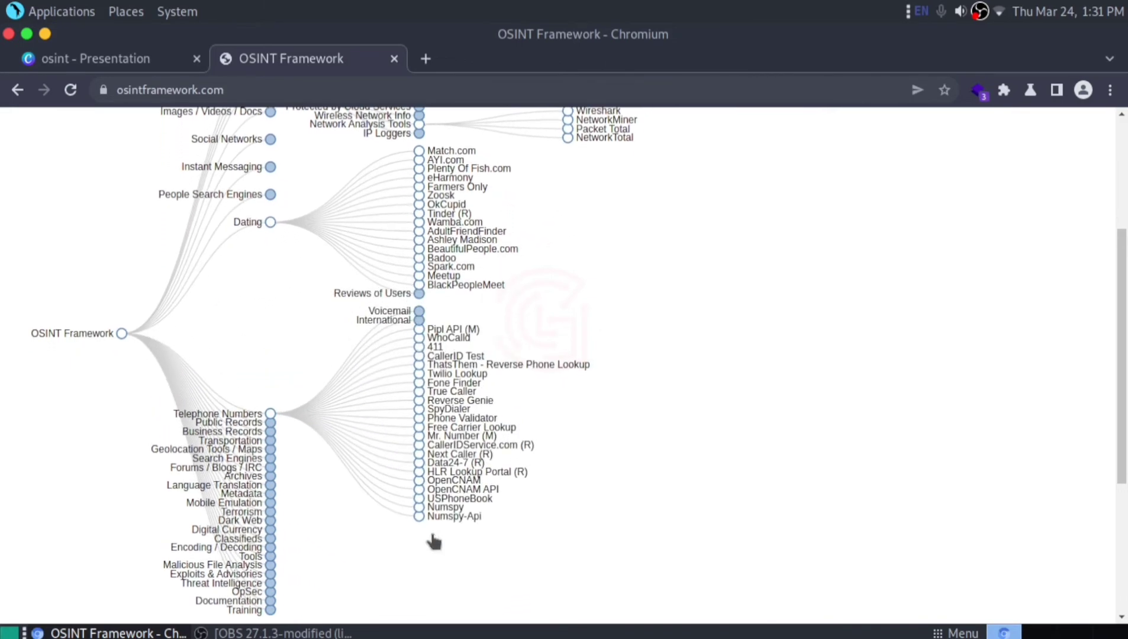
scroll(down, 3)
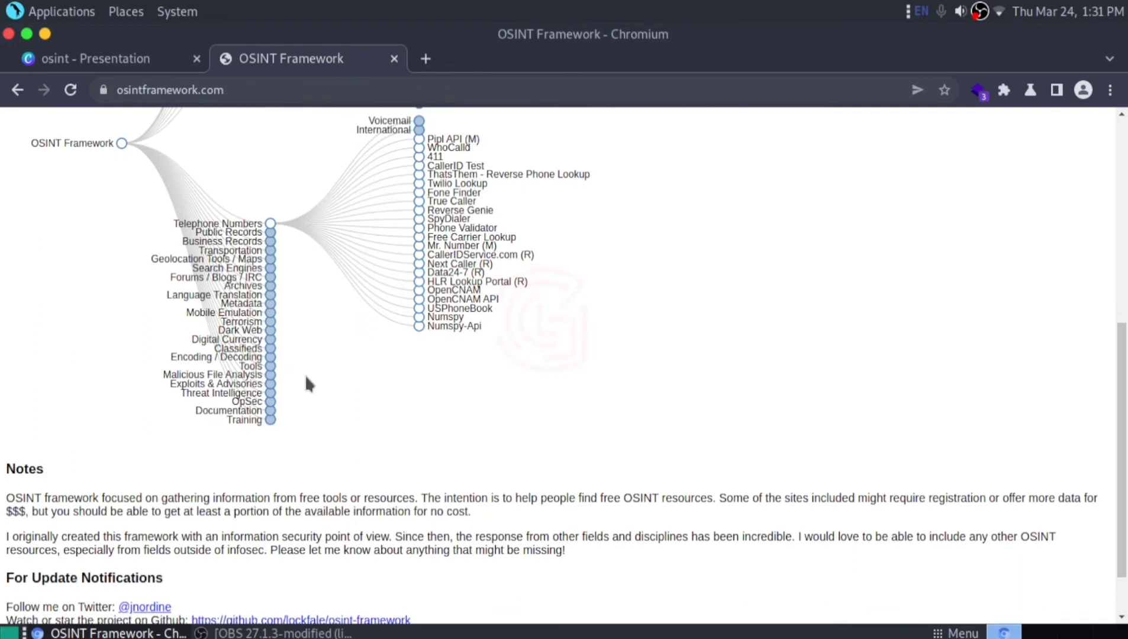
mouse_move(270, 339)
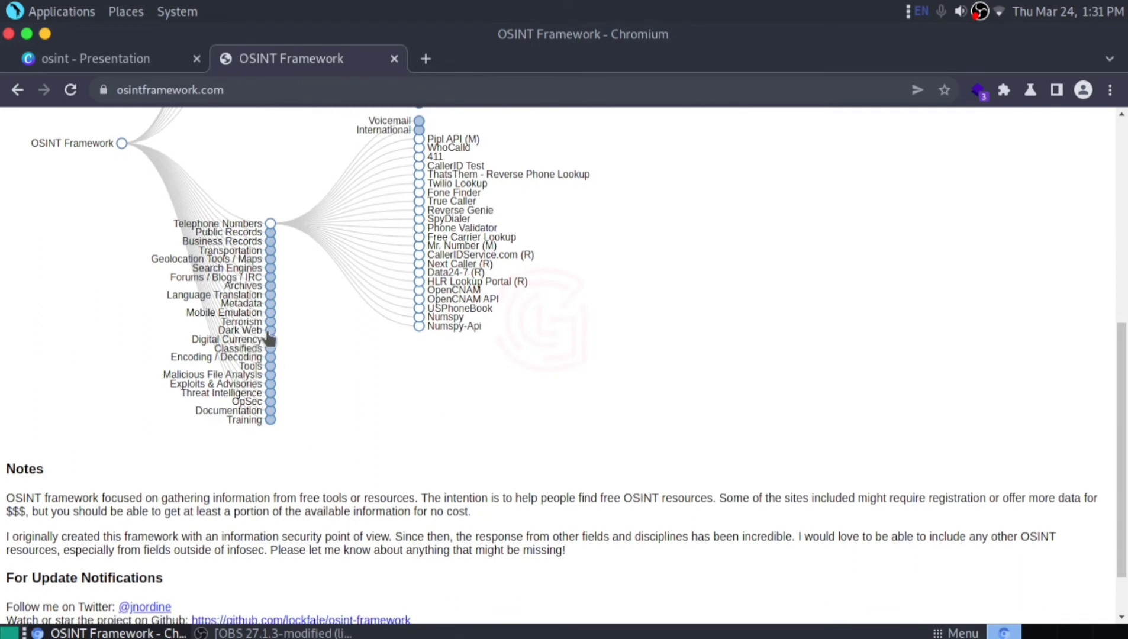
mouse_move(268, 349)
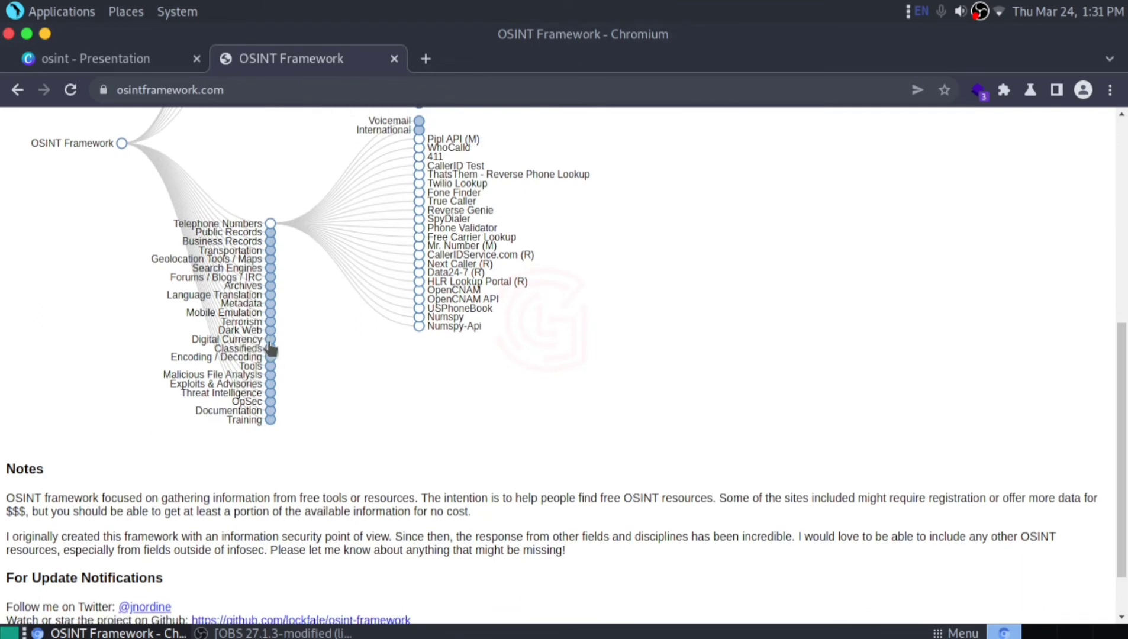
click(270, 341)
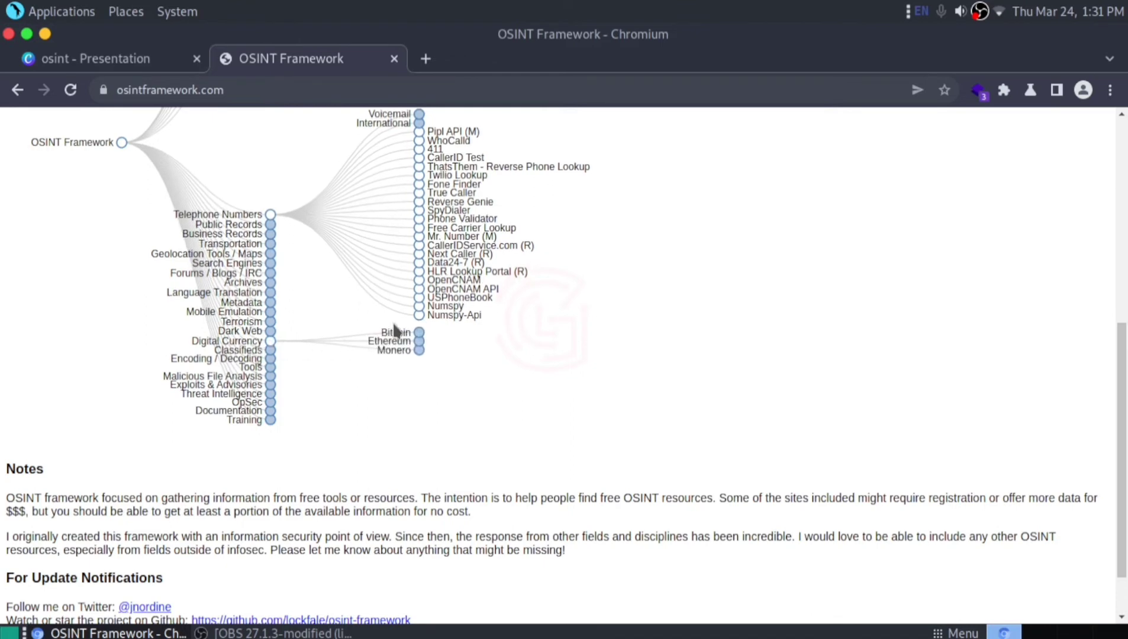
mouse_move(403, 367)
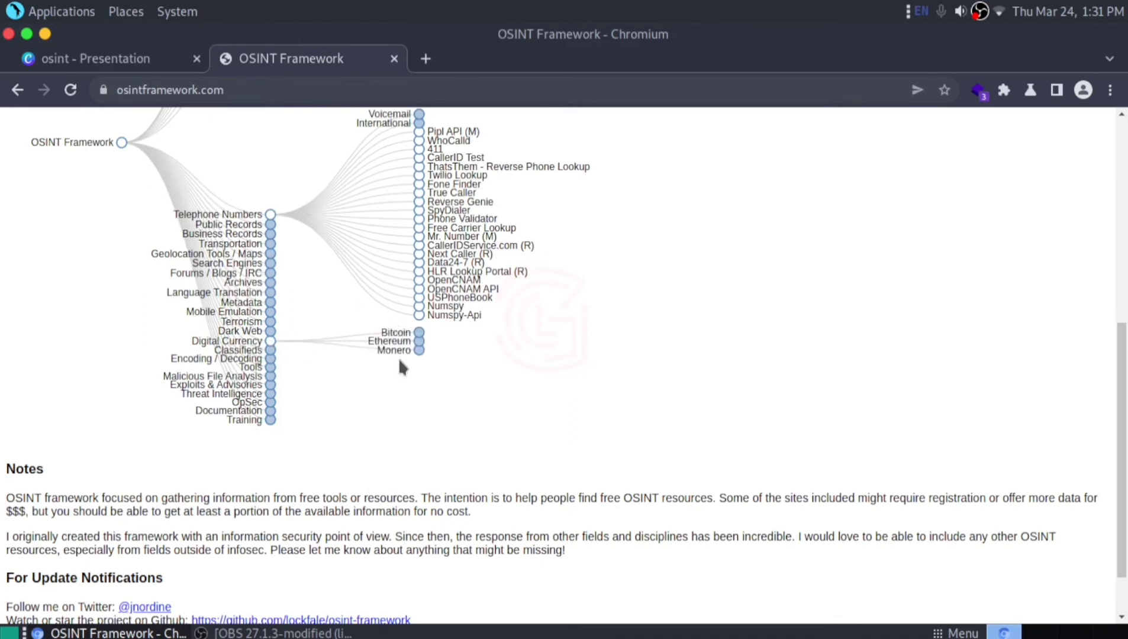
click(419, 332)
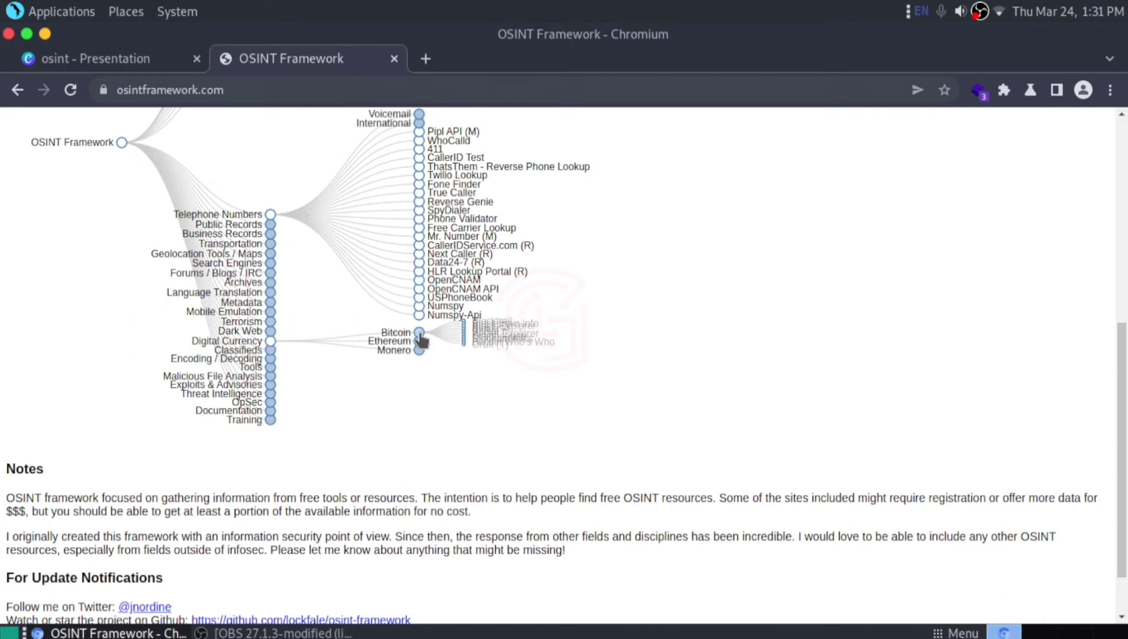
click(420, 332)
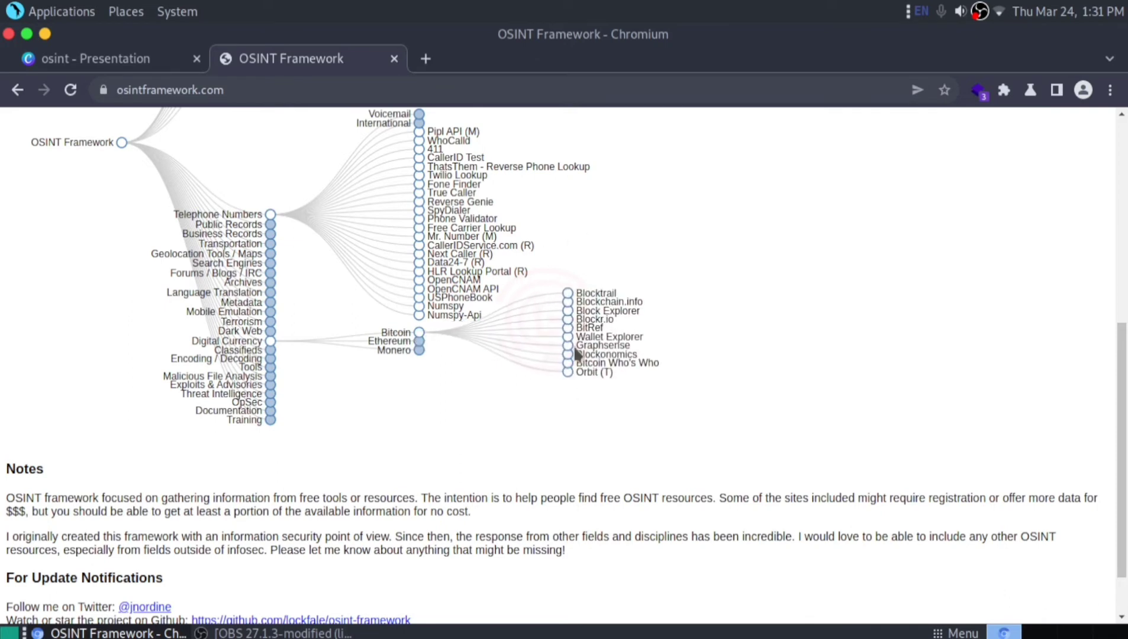
mouse_move(575, 450)
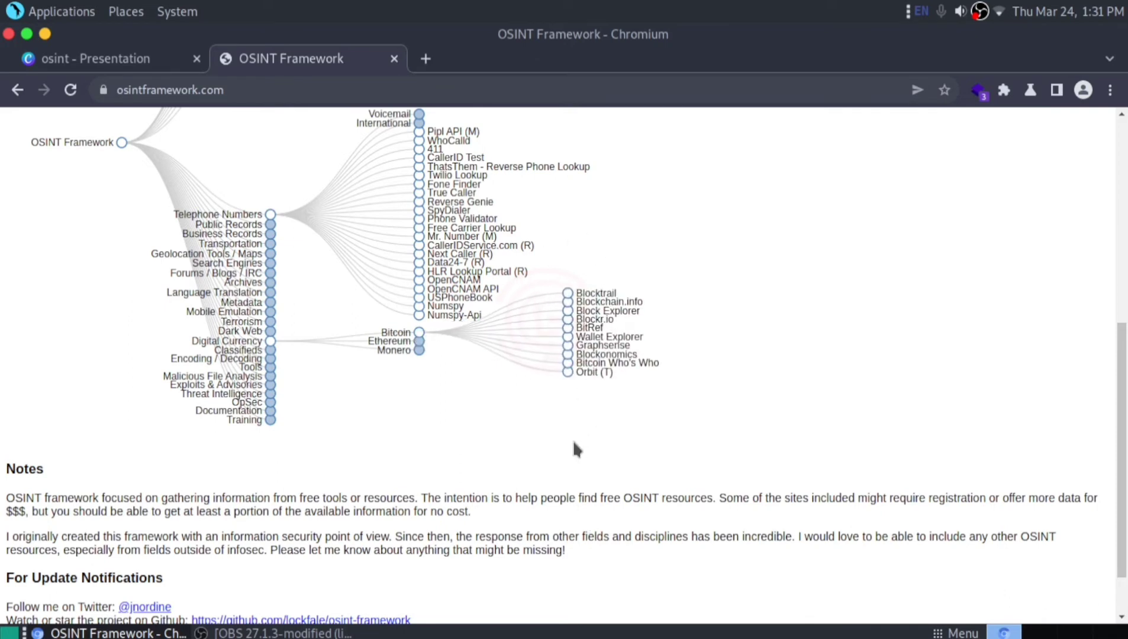
mouse_move(270, 312)
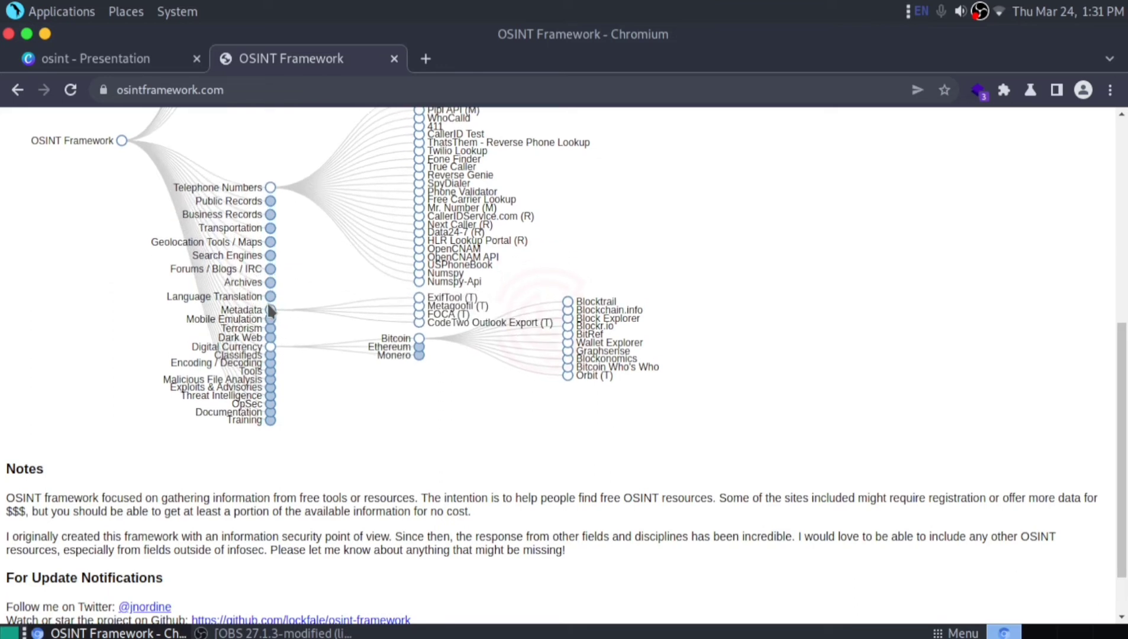
mouse_move(270, 347)
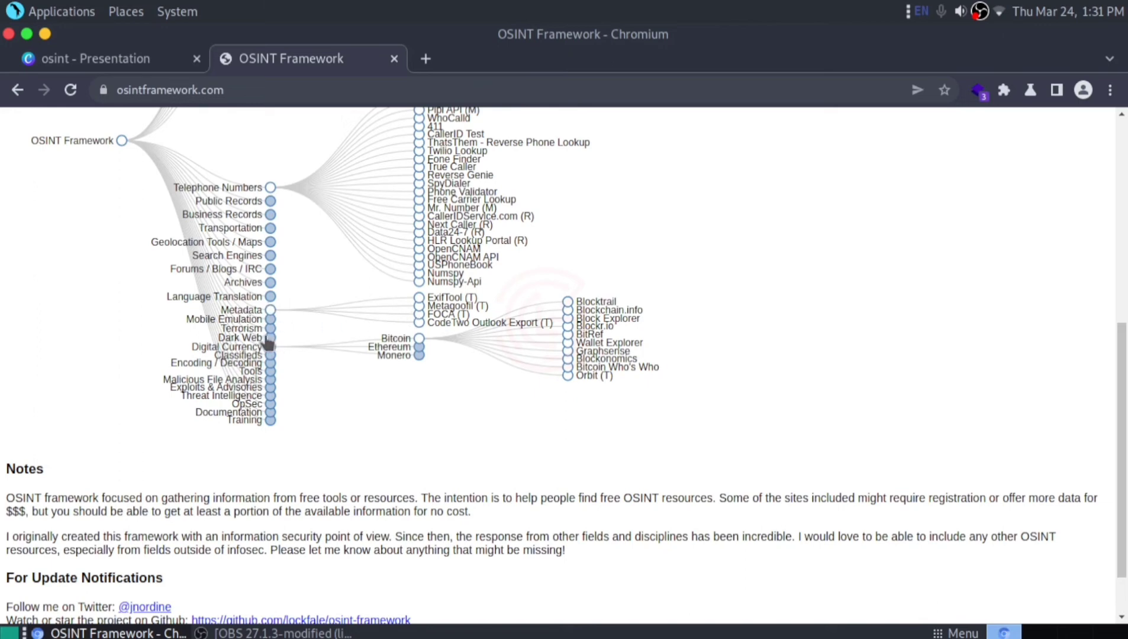
mouse_move(271, 353)
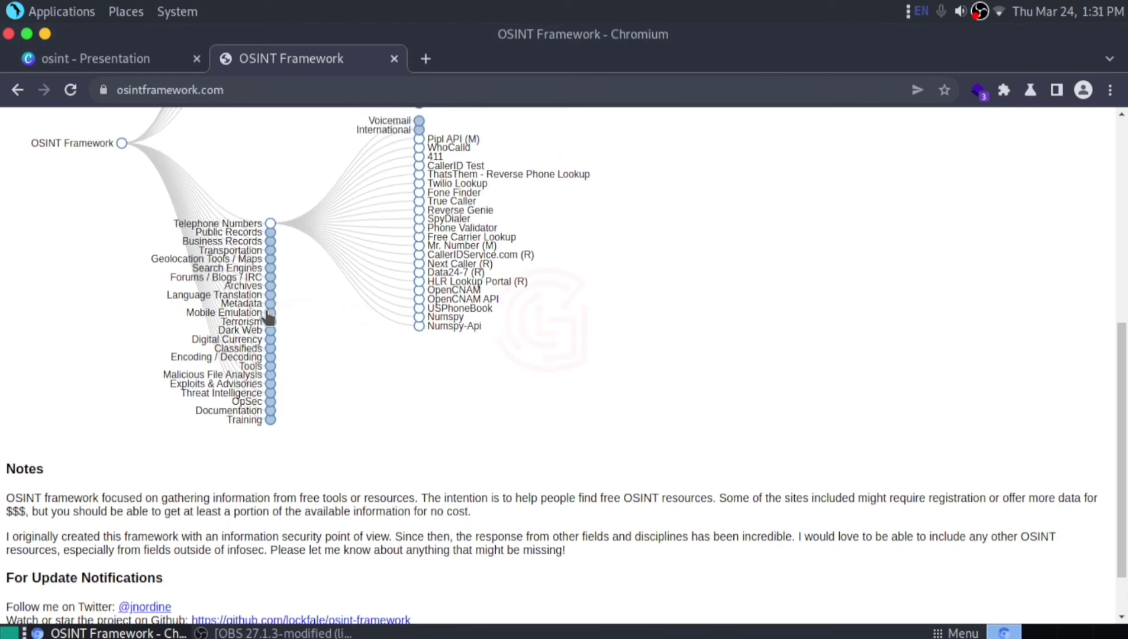
mouse_move(274, 330)
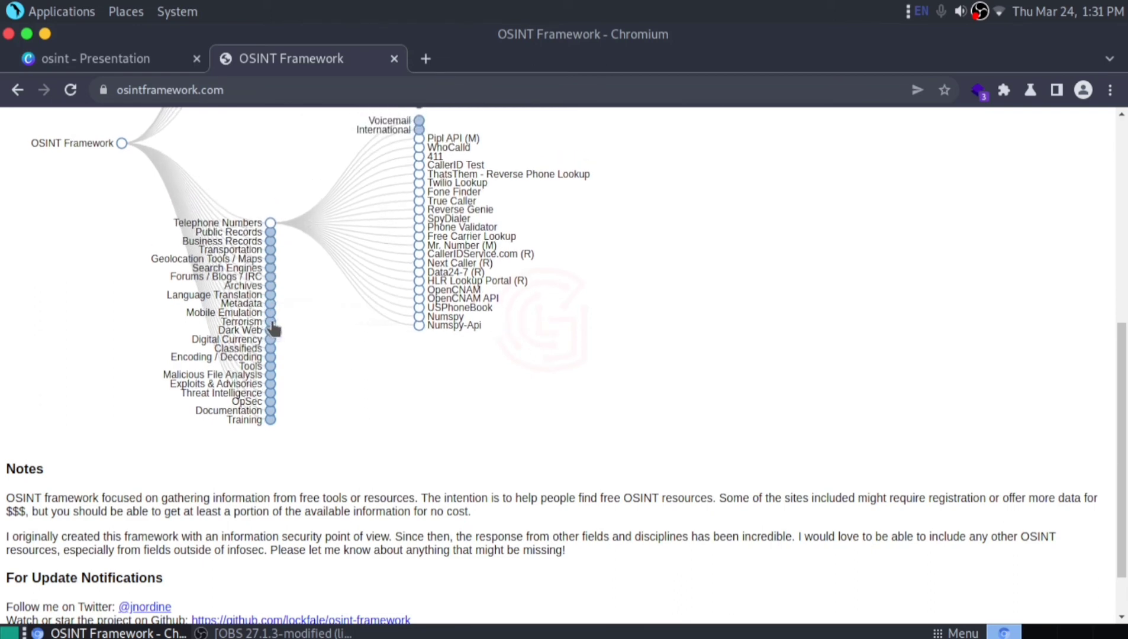
Expand Terrorism and open the Global Terrorism Database link in a new tab
click(242, 322)
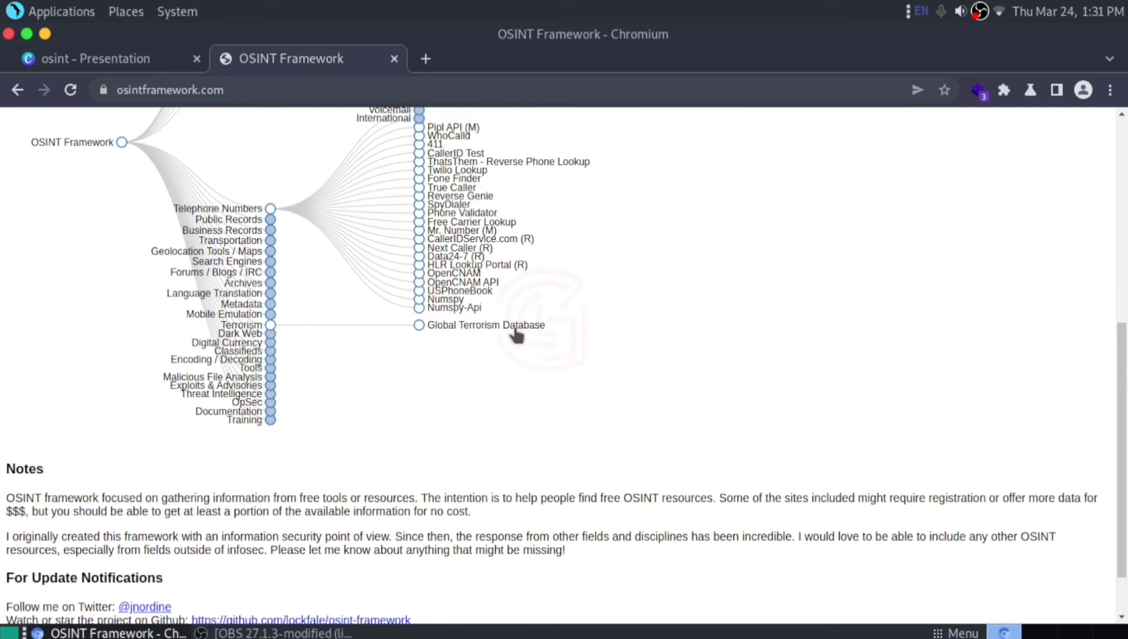
right_click(485, 325)
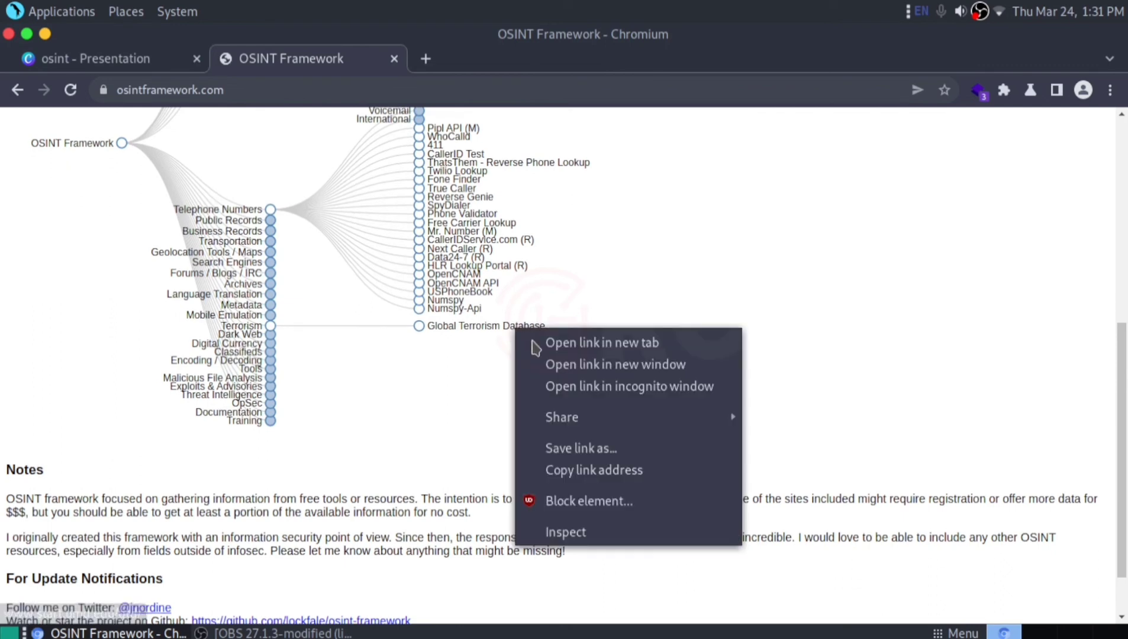
click(603, 342)
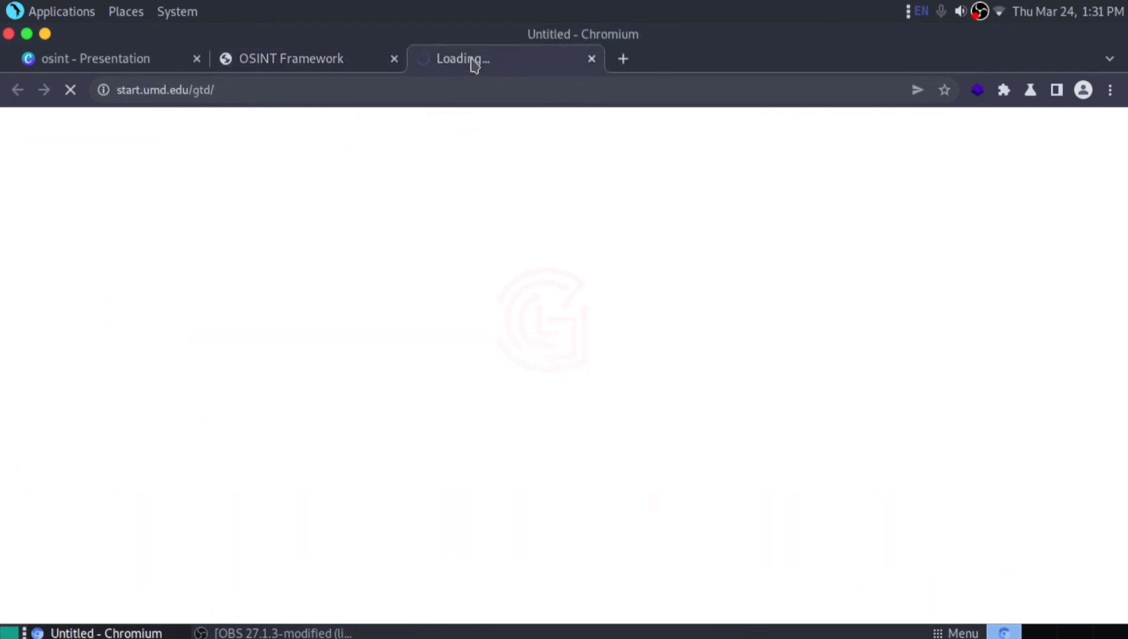
mouse_move(500, 287)
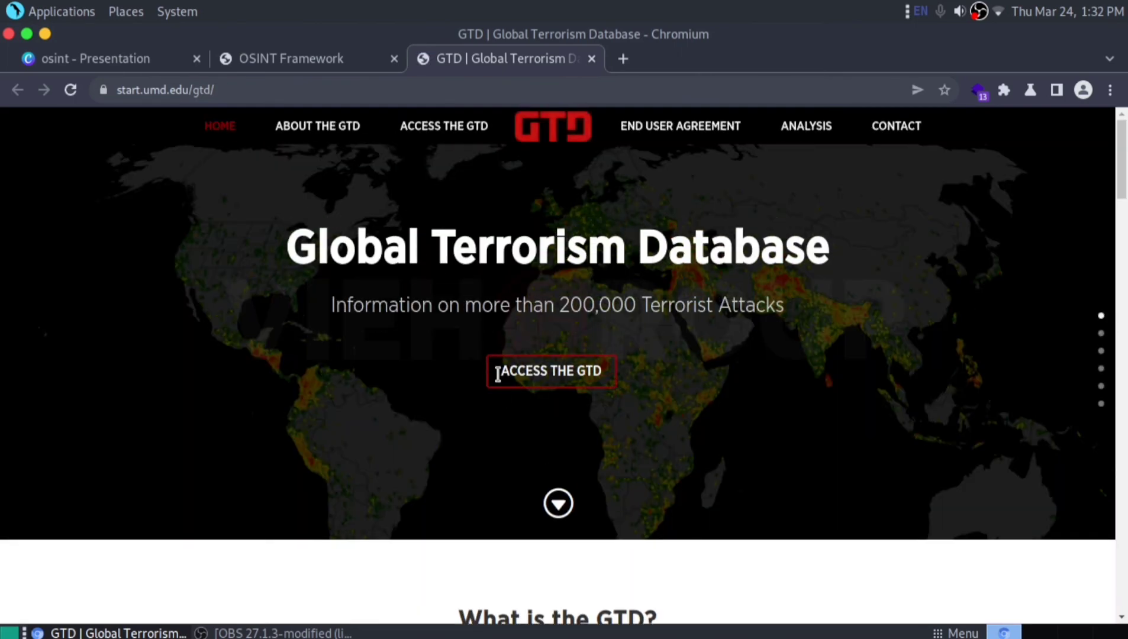
mouse_move(551, 372)
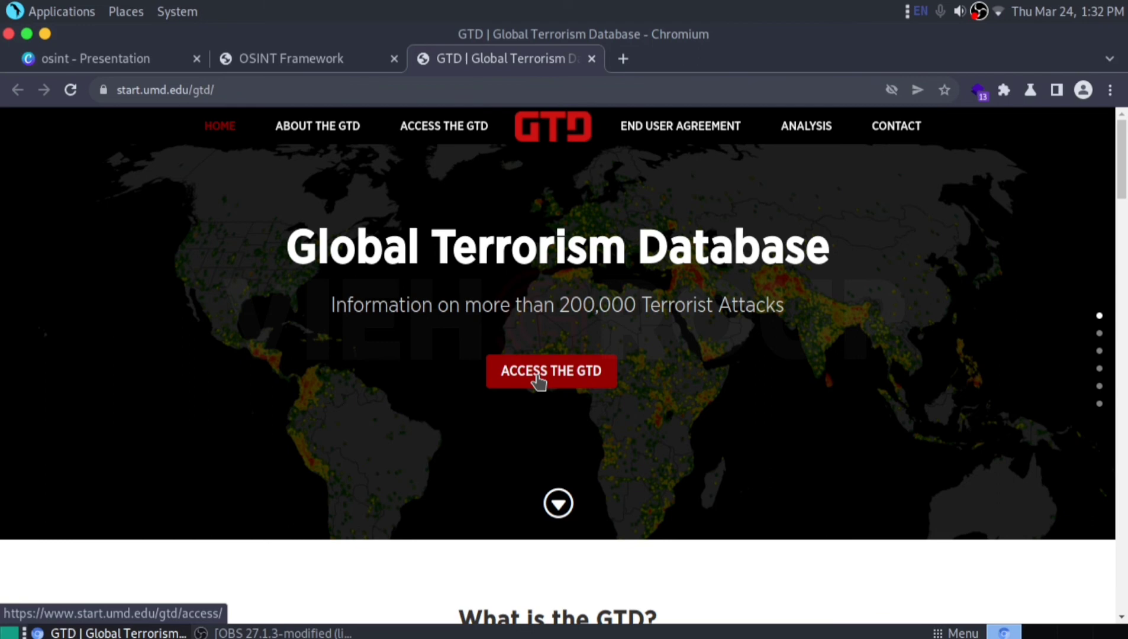
mouse_move(595, 59)
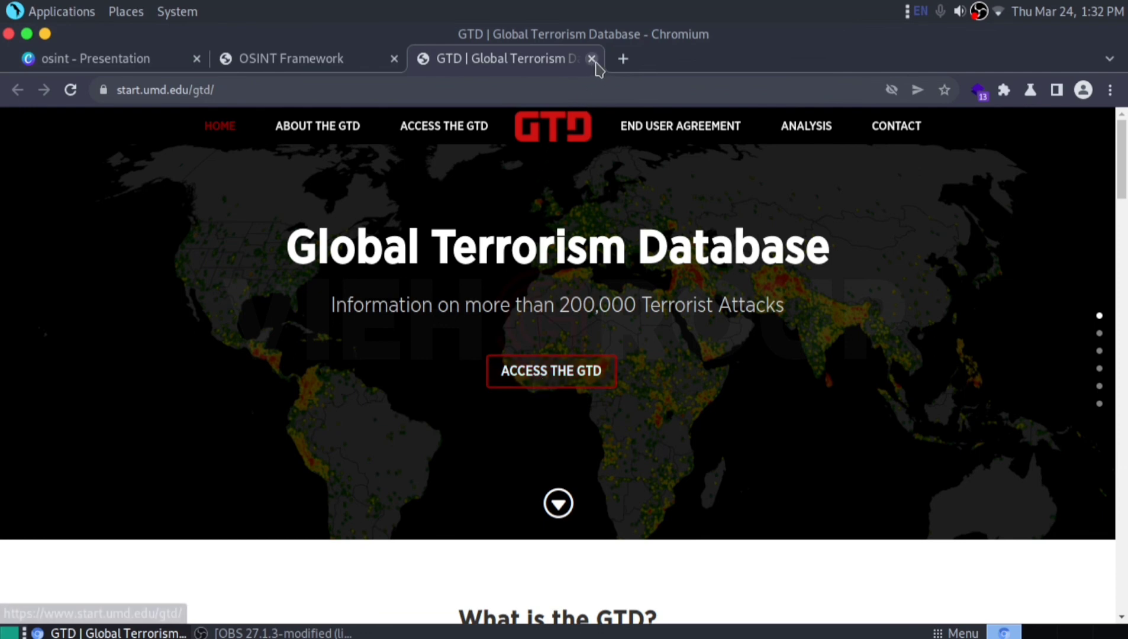
Close the GTD tab, then collapse and re-expand the tree from its root
click(591, 58)
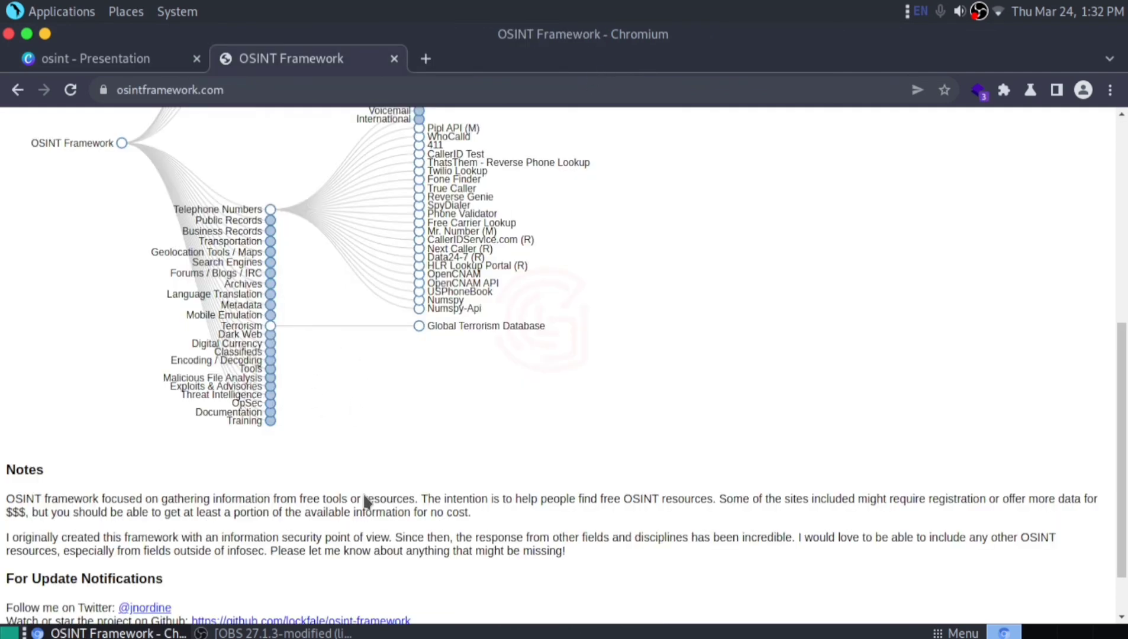
mouse_move(540, 366)
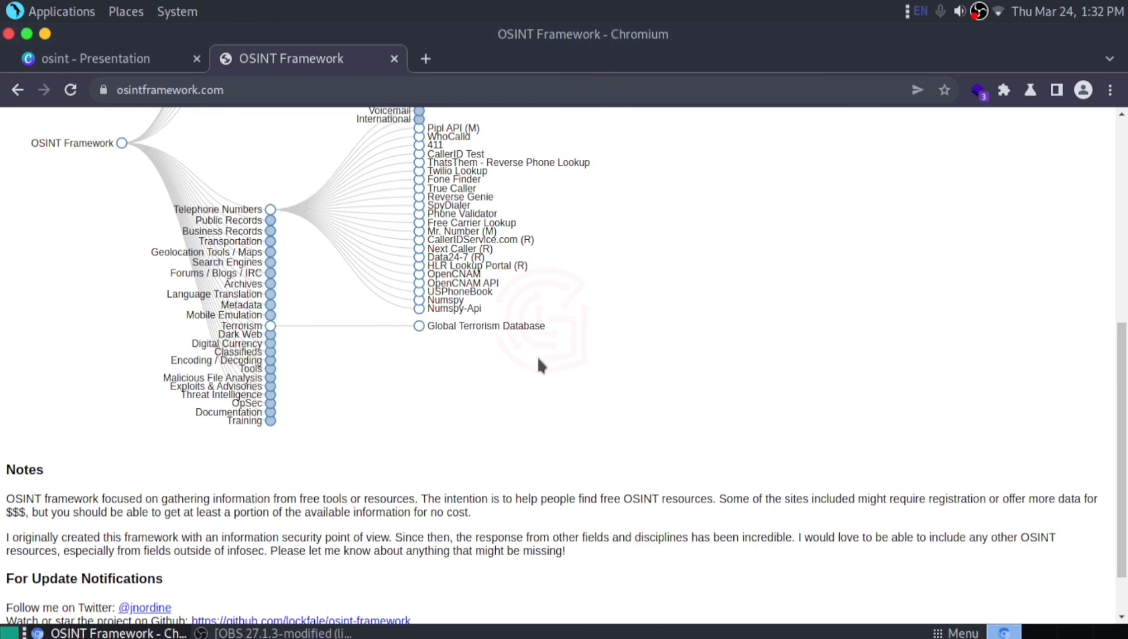
mouse_move(241, 381)
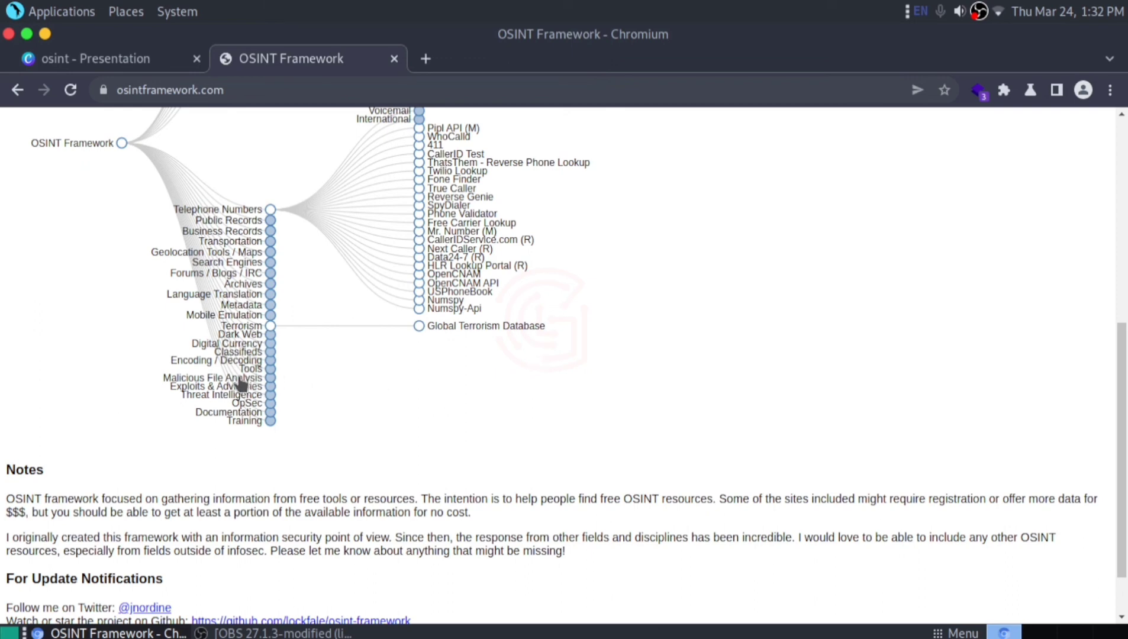
mouse_move(302, 384)
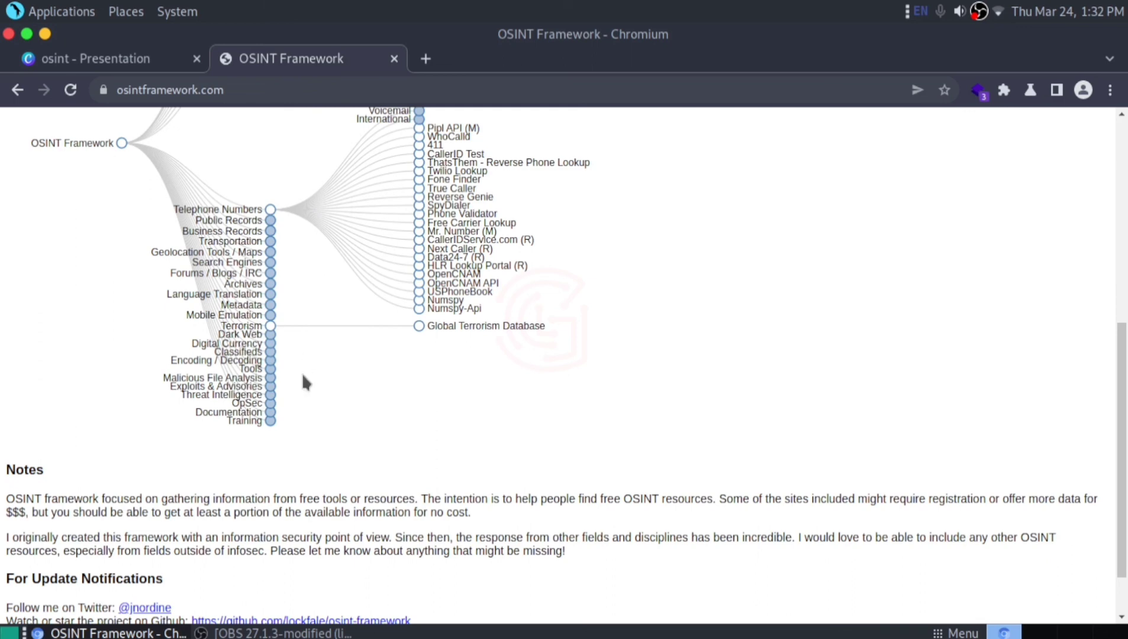
mouse_move(121, 153)
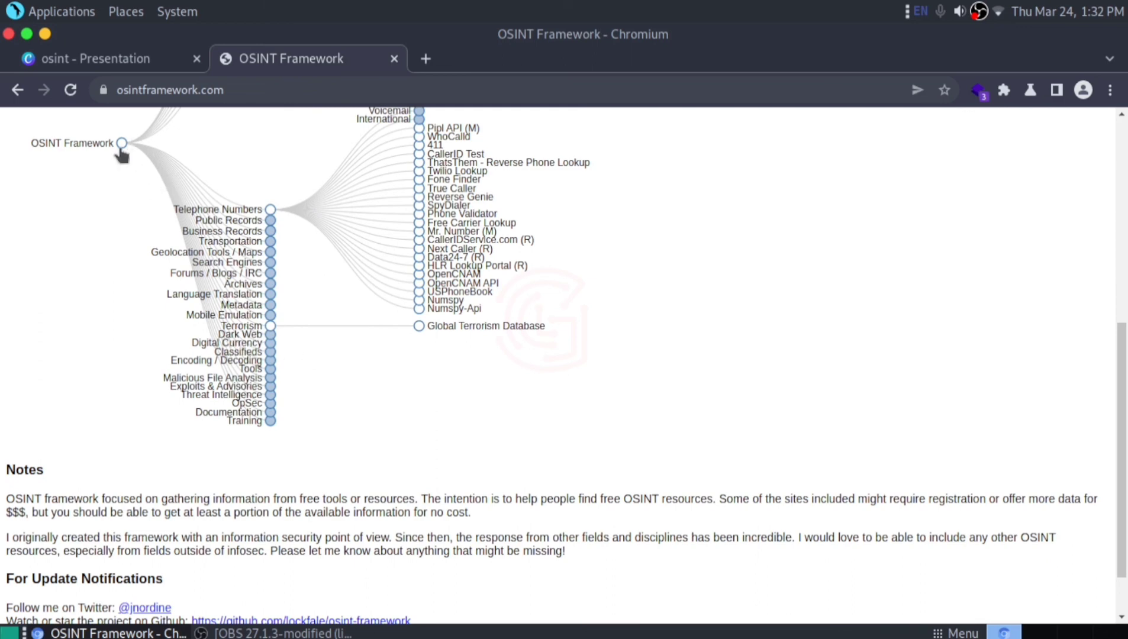
click(122, 143)
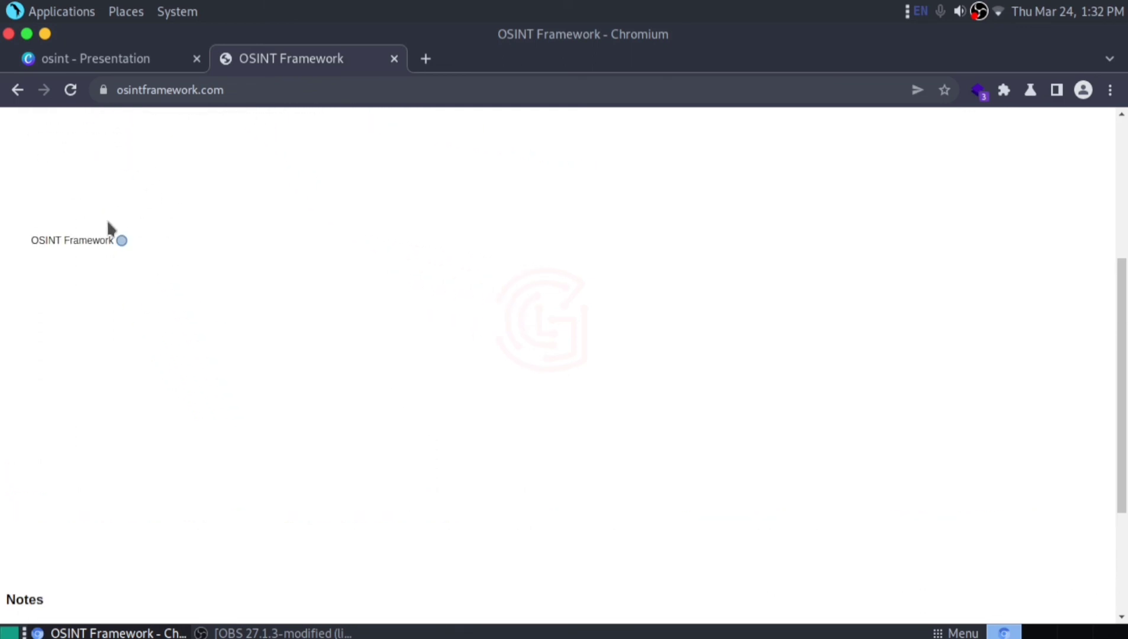
click(120, 239)
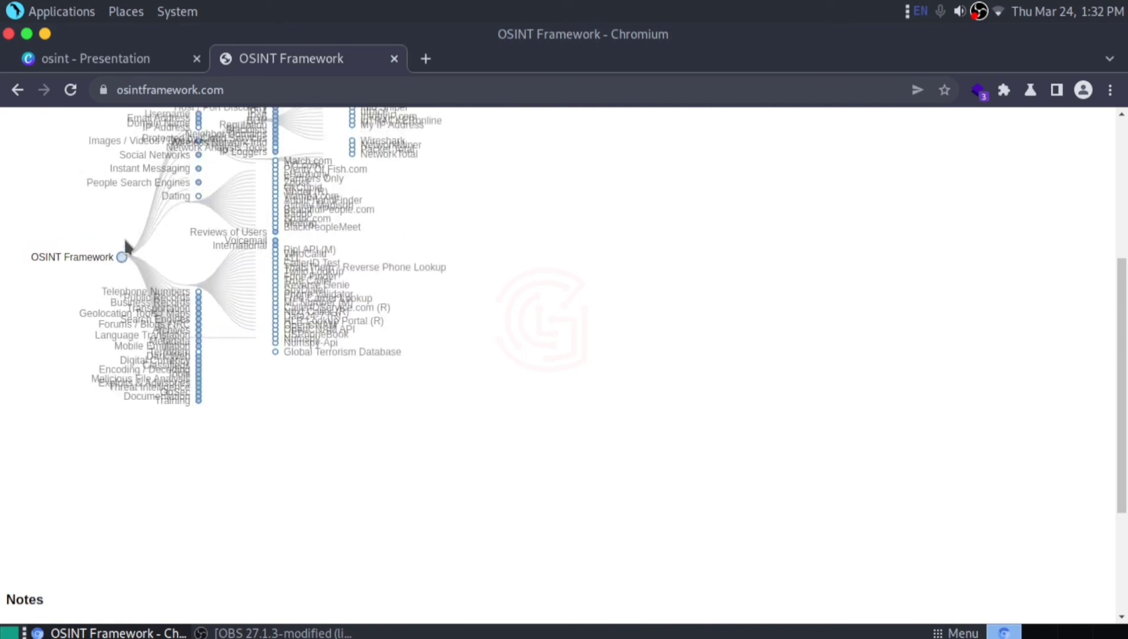